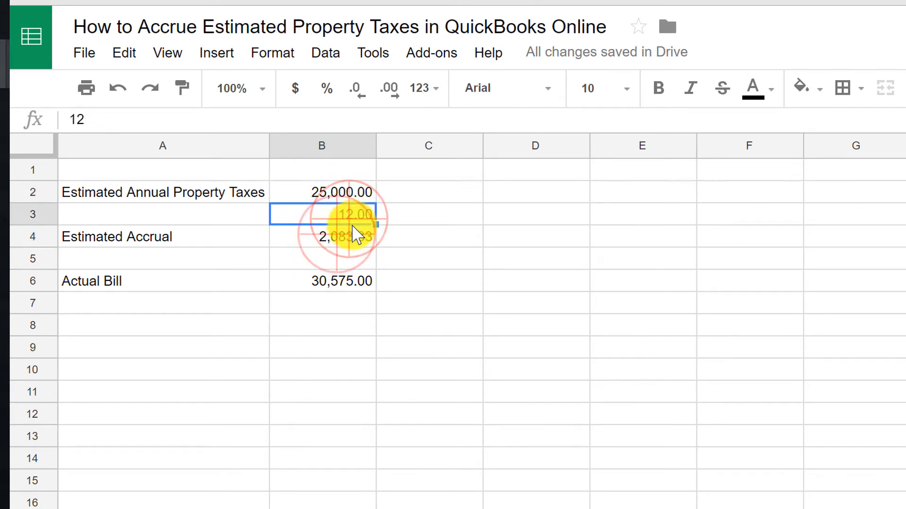
# After reviewing the 25,000 estimate versus the 30,575 bill, switch to the QuickBooks Trial Balance
pyautogui.click(322, 236)
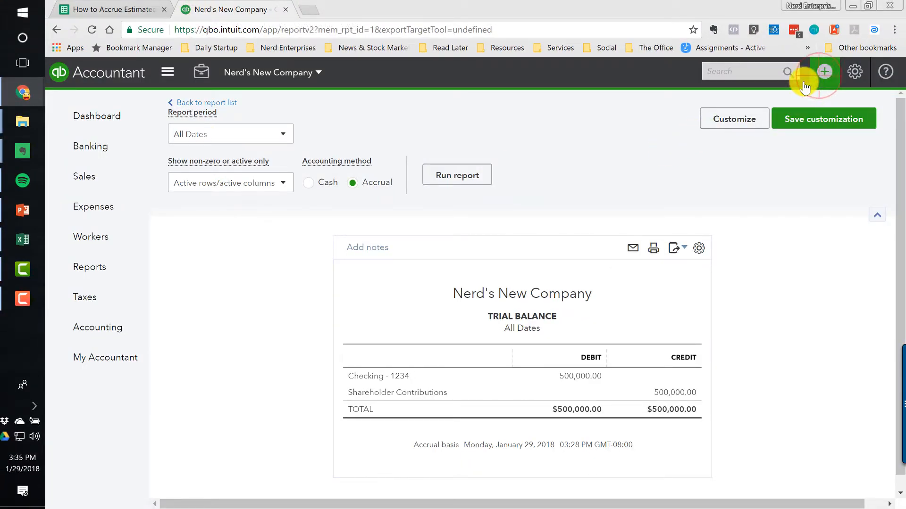
# Create journal entry #7 dated 01/31/2017 with a 2,083.33 debit and matching credit
pyautogui.click(823, 72)
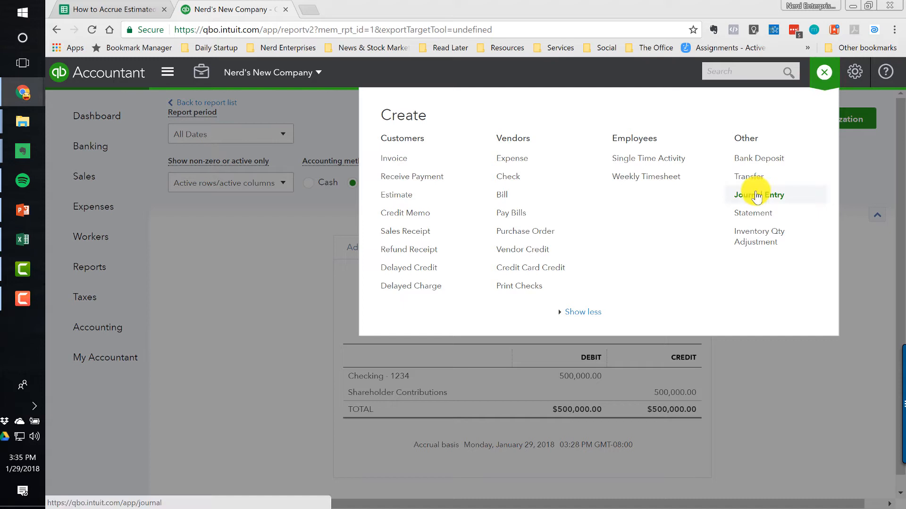
pyautogui.click(759, 195)
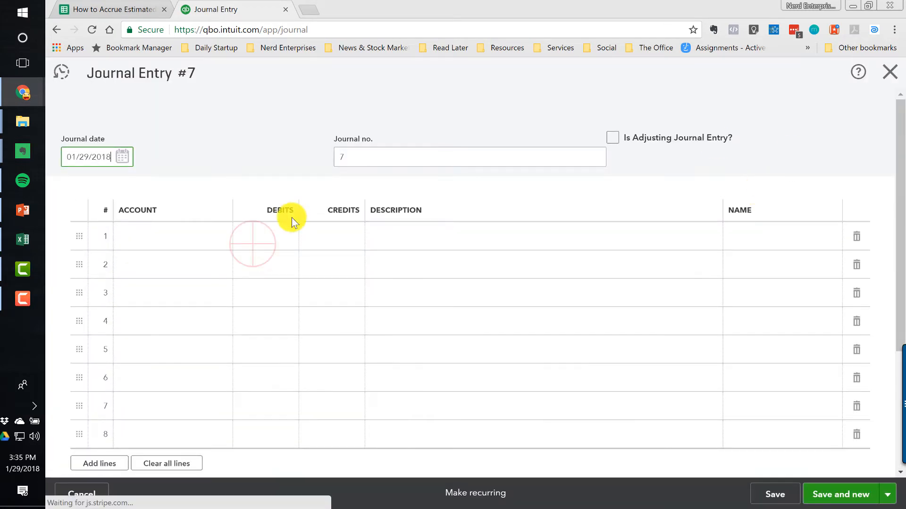
pyautogui.click(268, 237)
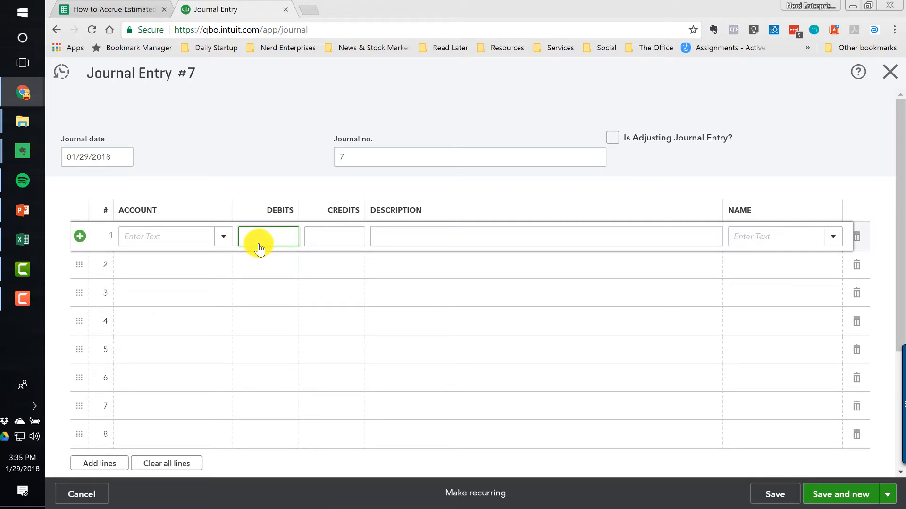
pyautogui.write('2083')
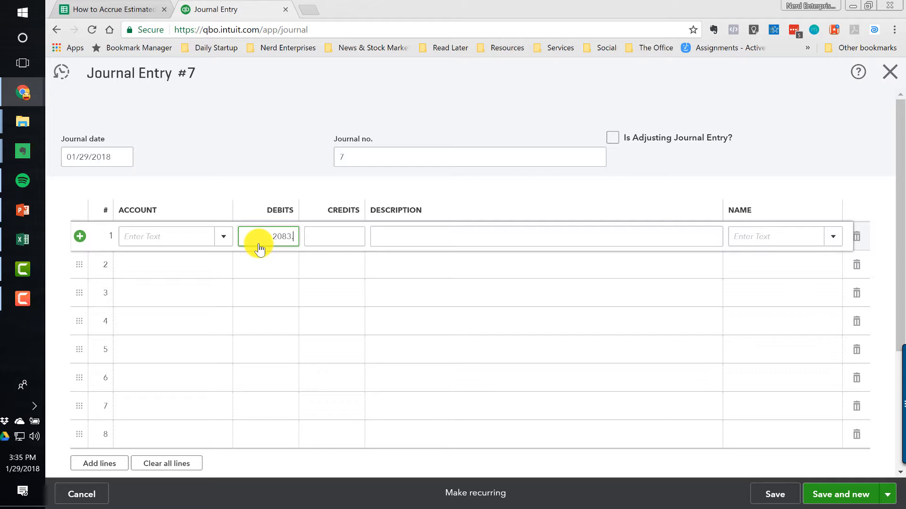
pyautogui.click(334, 265)
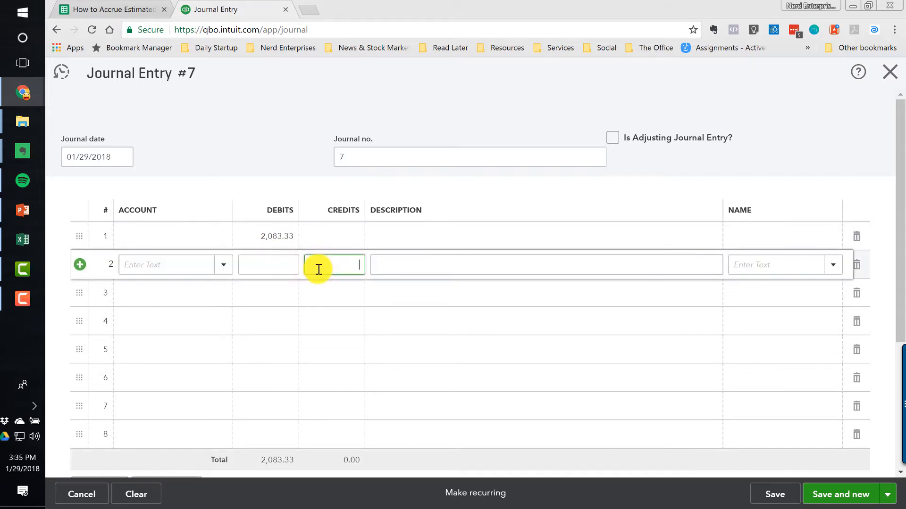
pyautogui.write('2083.33')
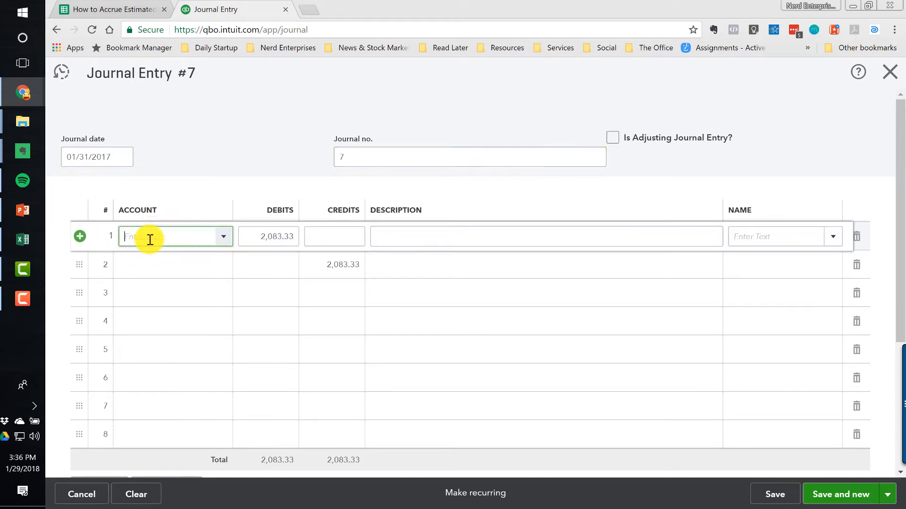
# Add a new Property Taxes expense account as the entry's debit-line account
pyautogui.write('Propert')
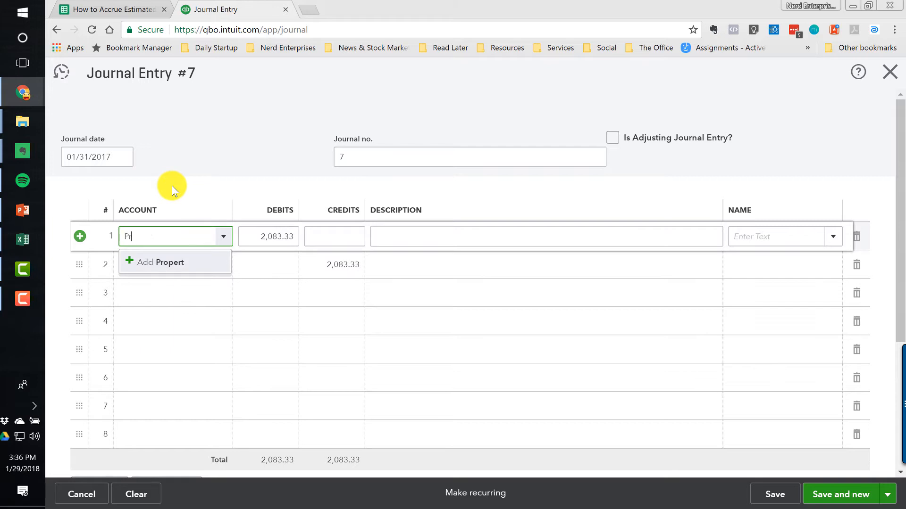
pyautogui.write('roperty Taxes')
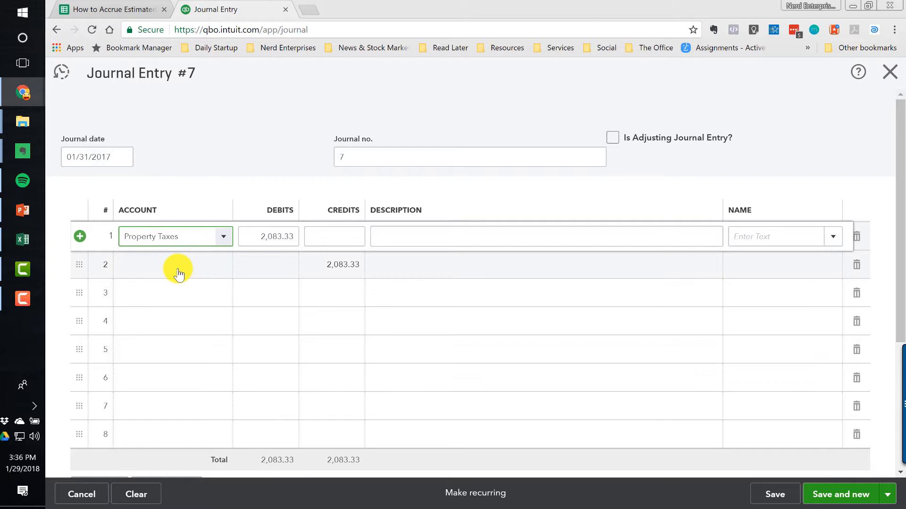
pyautogui.click(223, 237)
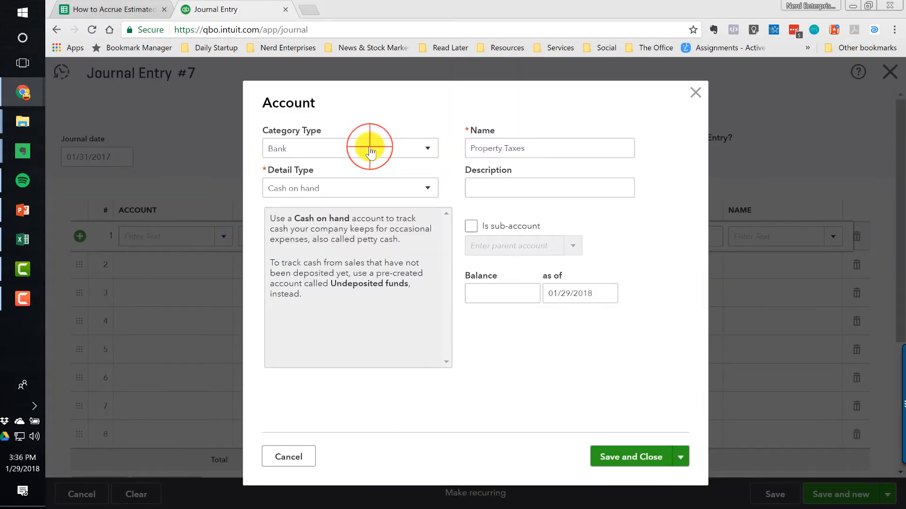
pyautogui.click(350, 148)
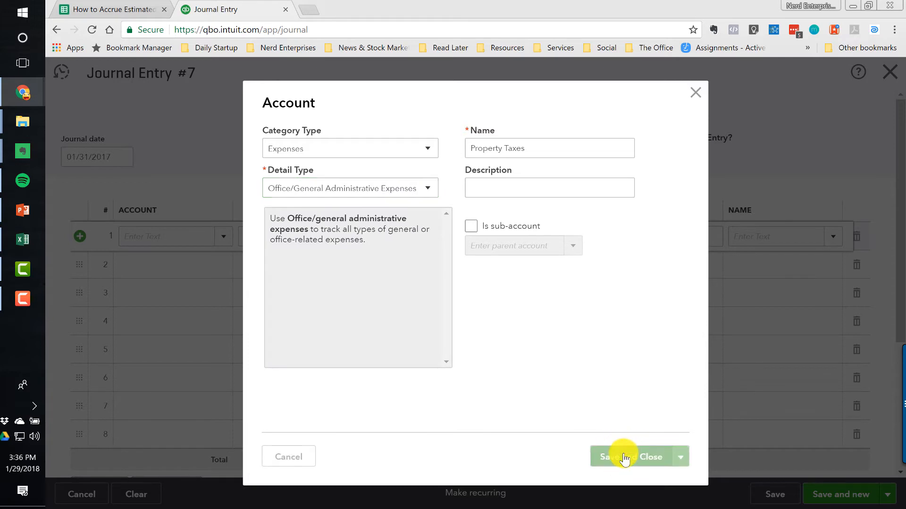
pyautogui.click(628, 457)
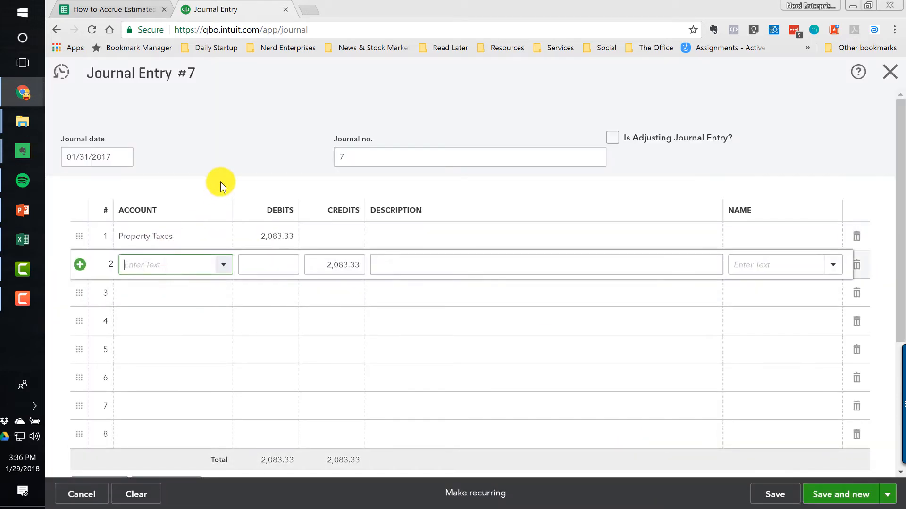
# Add Property Taxes Payable as an Other Current Liabilities account on the credit line
pyautogui.write('Property')
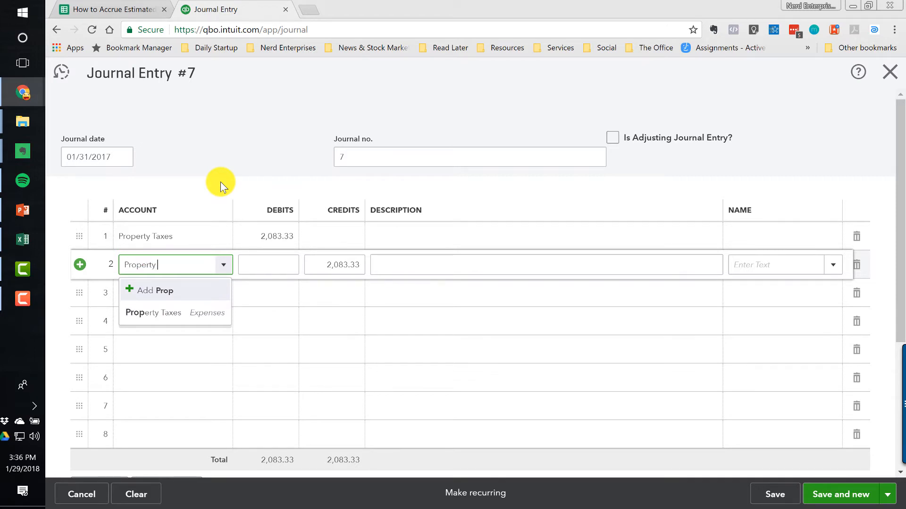
pyautogui.write('Taxes Payable')
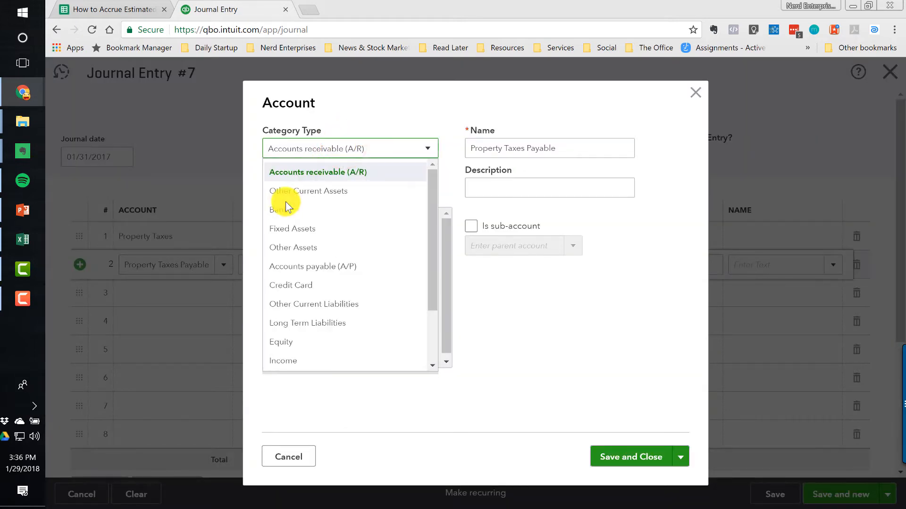
pyautogui.click(313, 304)
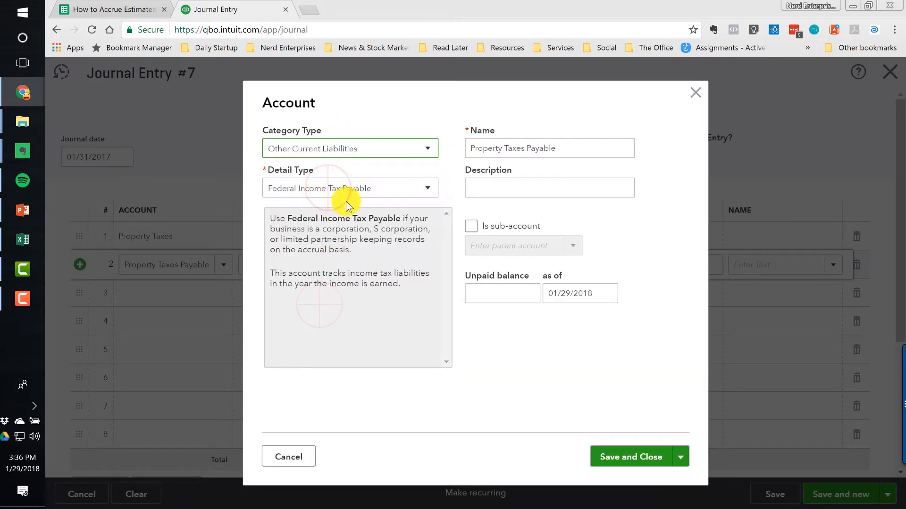
pyautogui.click(349, 188)
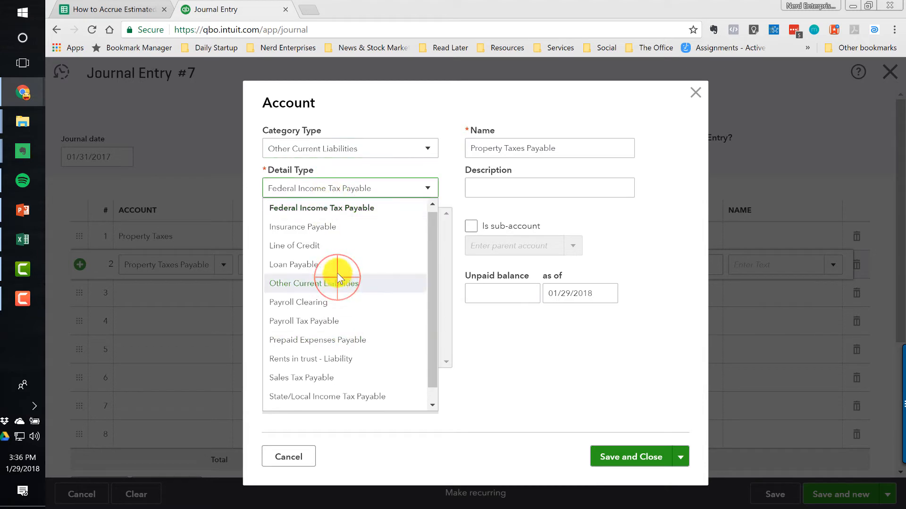
pyautogui.click(314, 283)
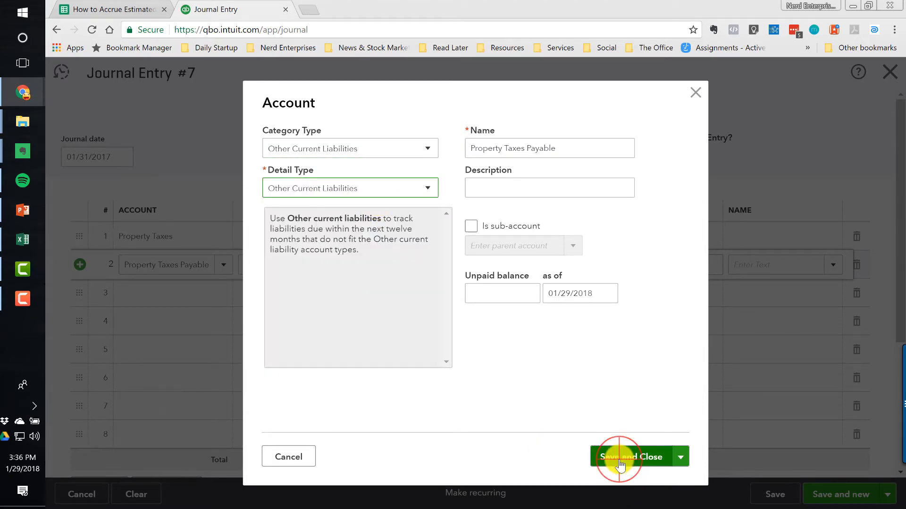
pyautogui.click(634, 456)
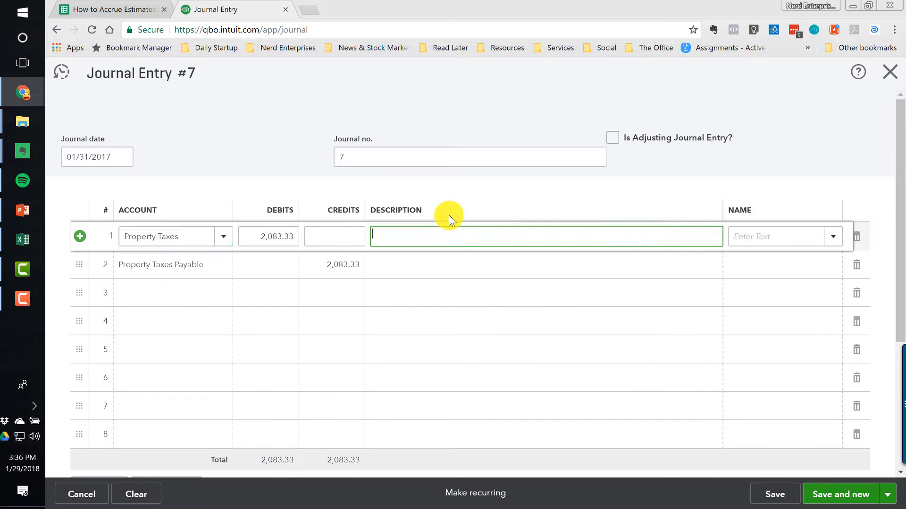
# Describe both lines as 'Estimated monthly property taxes', correcting the 'montly' typo
pyautogui.write('Estimated')
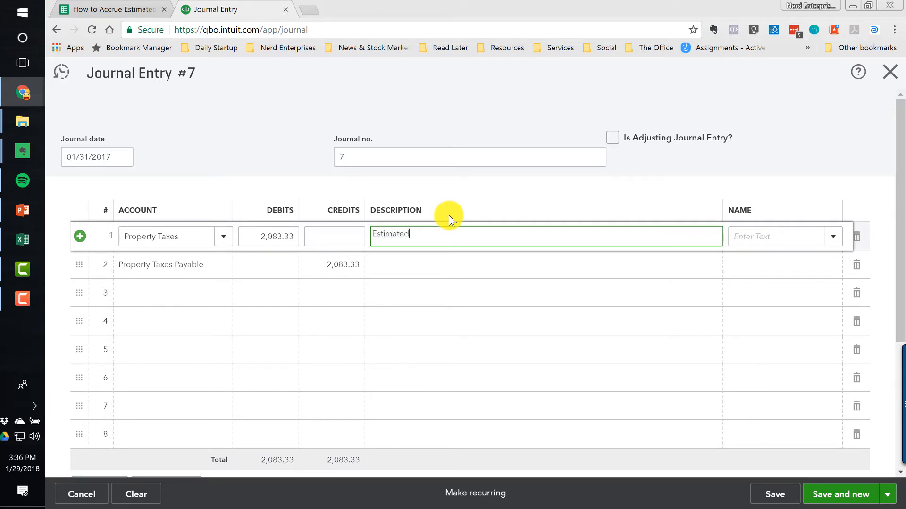
pyautogui.write('montly')
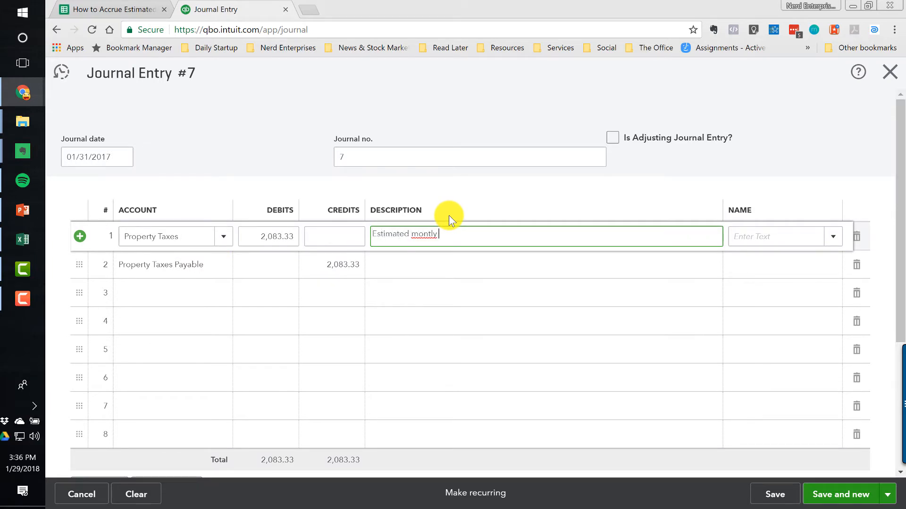
pyautogui.write('propery taxes')
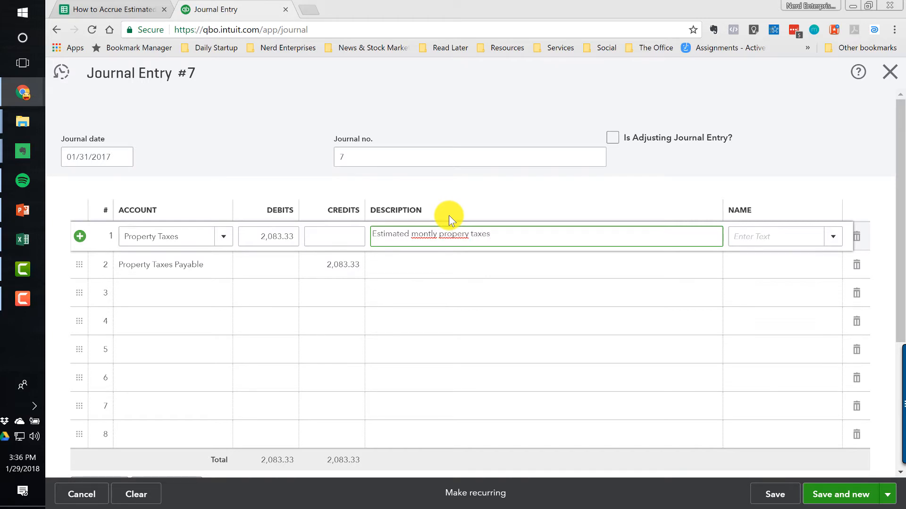
pyautogui.press('Backspace')
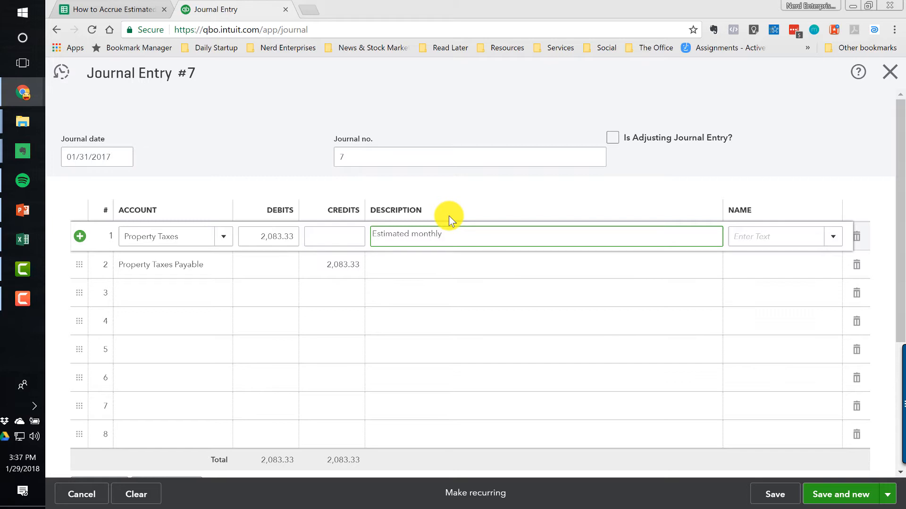
pyautogui.write('property taxes')
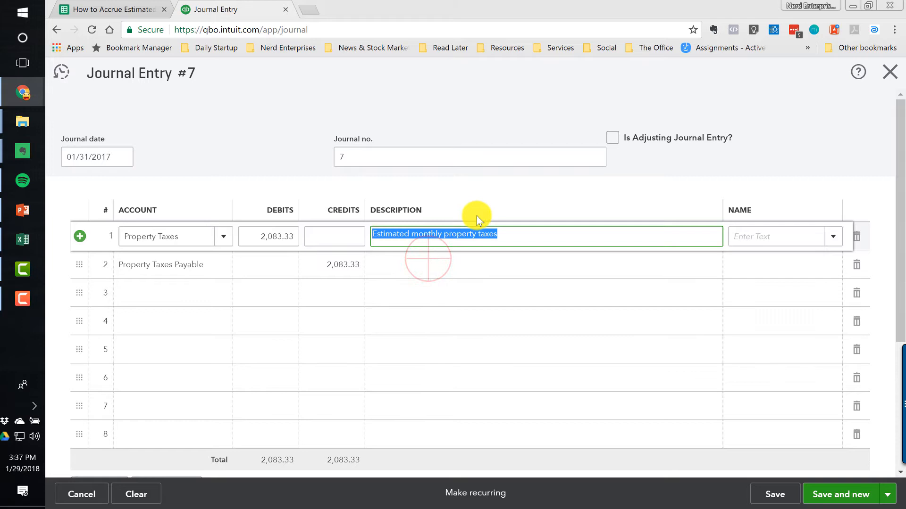
pyautogui.click(782, 236)
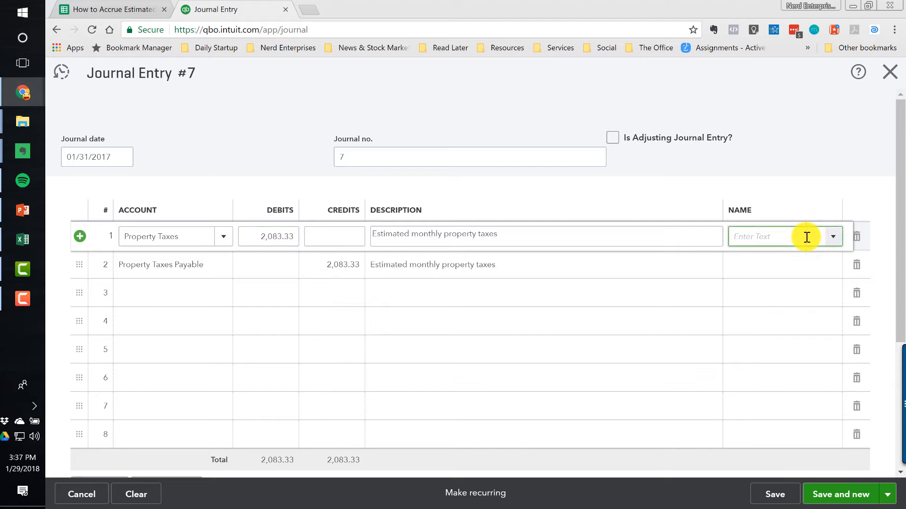
pyautogui.moveTo(788, 229)
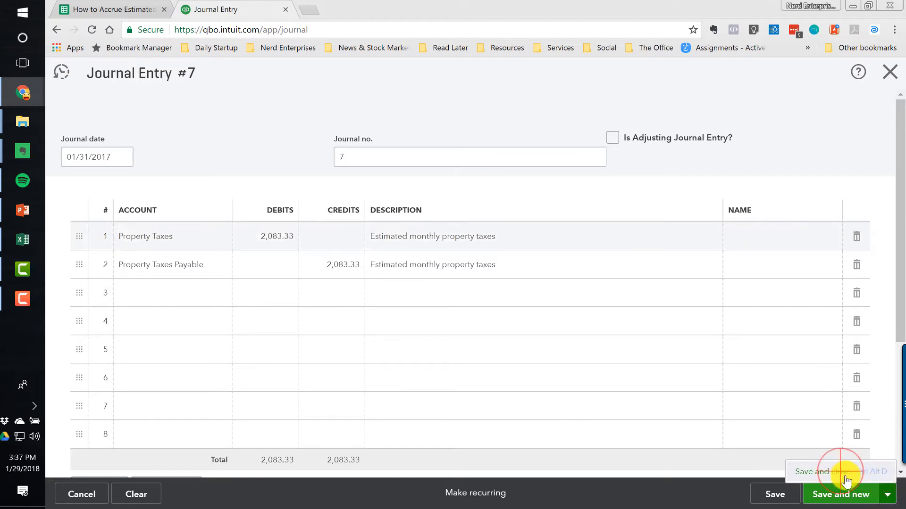
pyautogui.click(840, 495)
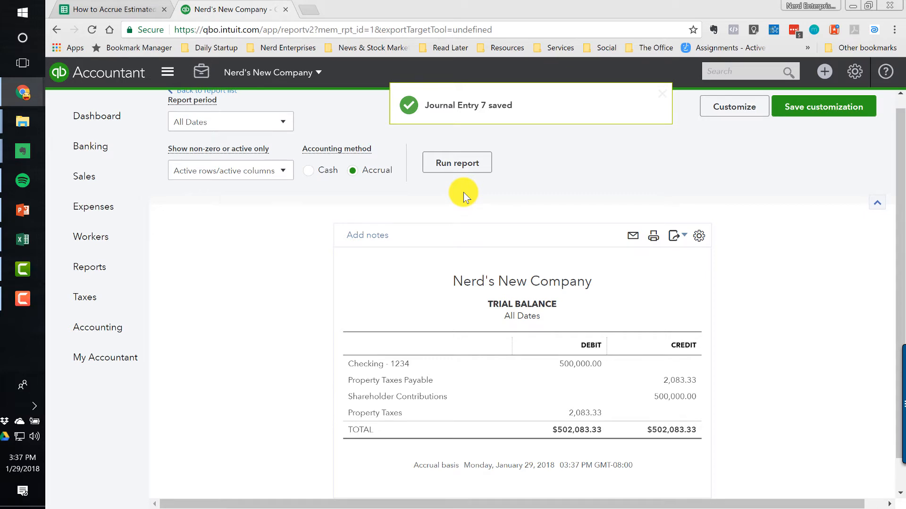
pyautogui.click(662, 93)
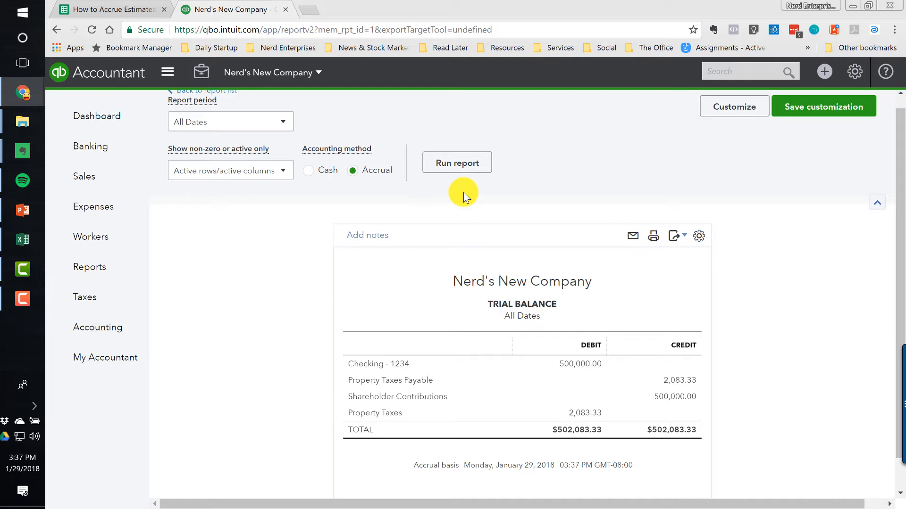
pyautogui.moveTo(460, 196)
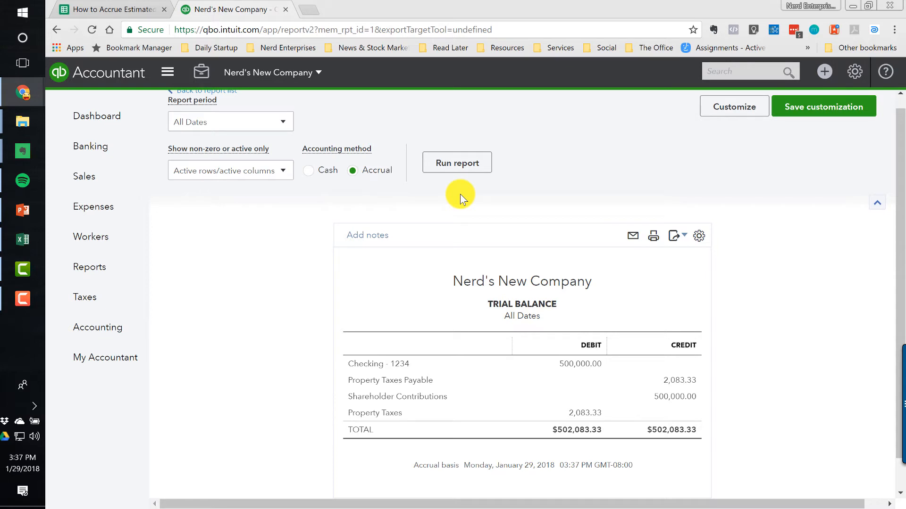
pyautogui.moveTo(496, 206)
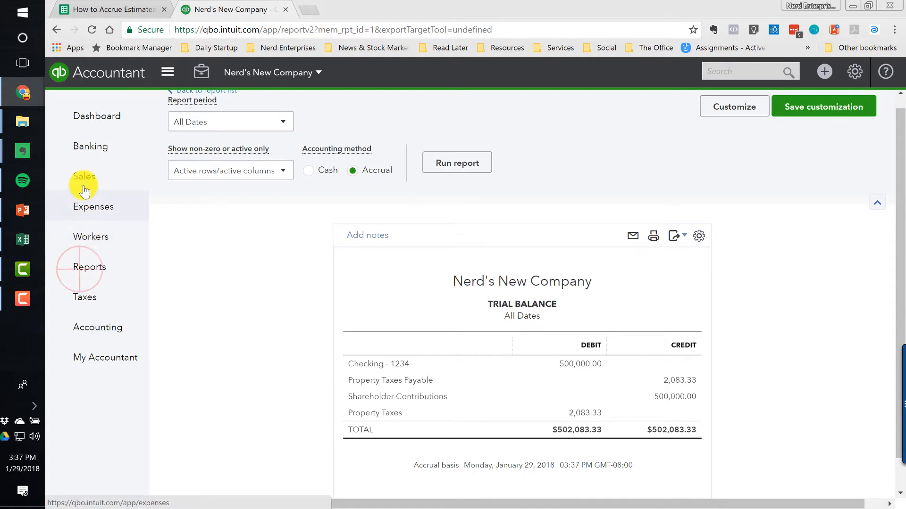
# Run the Profit and Loss report for Last Year with columns displayed by month
pyautogui.click(89, 267)
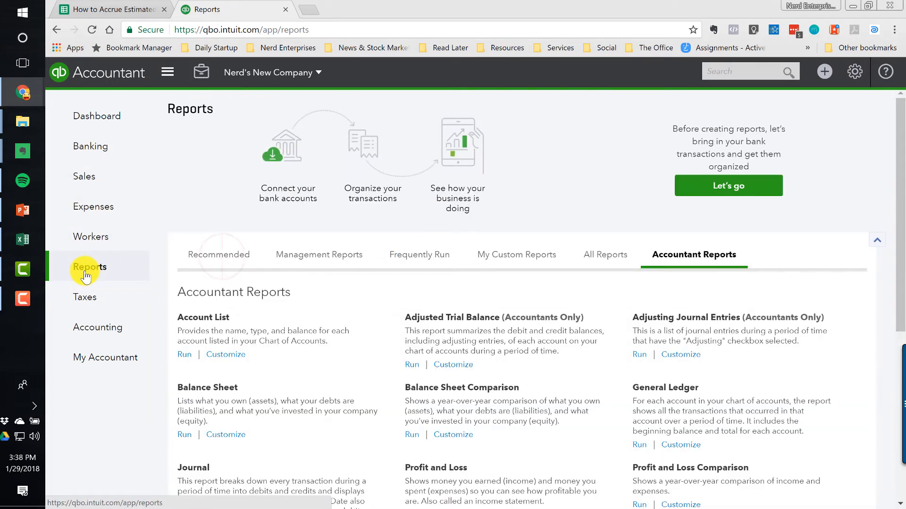
pyautogui.click(218, 254)
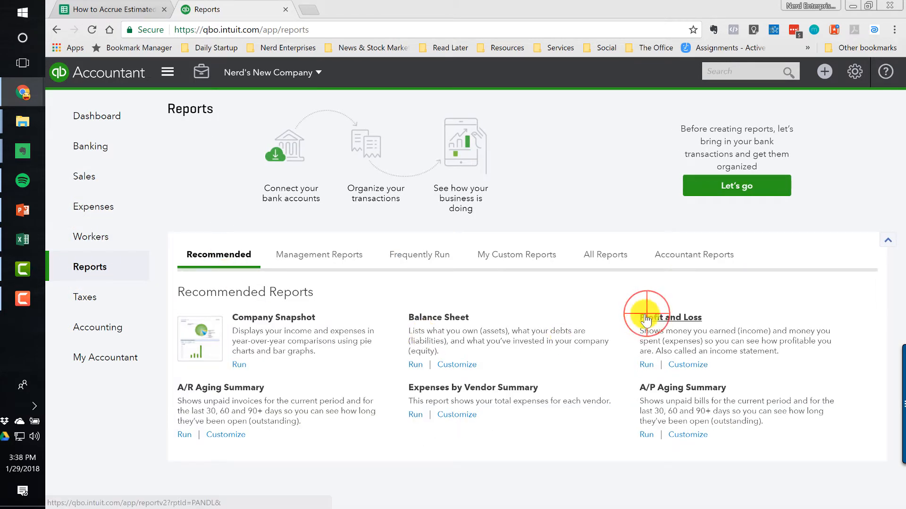
pyautogui.click(669, 317)
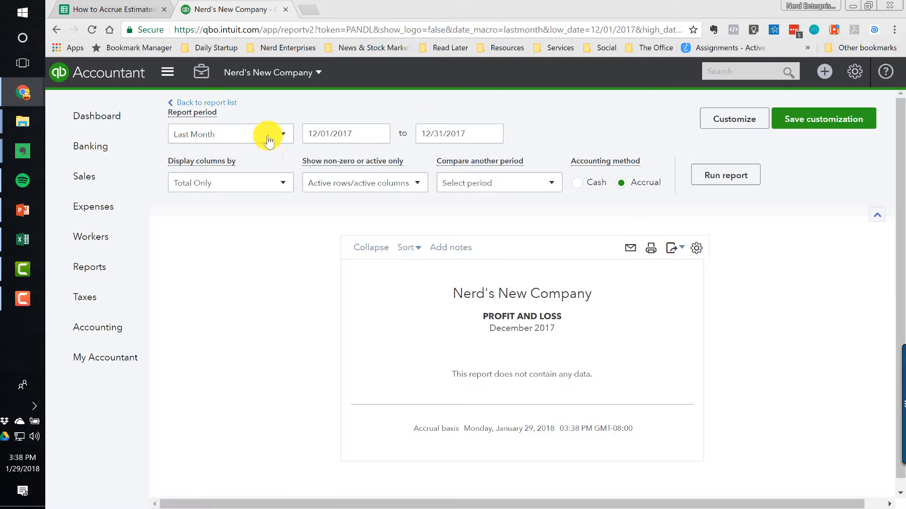
pyautogui.click(230, 133)
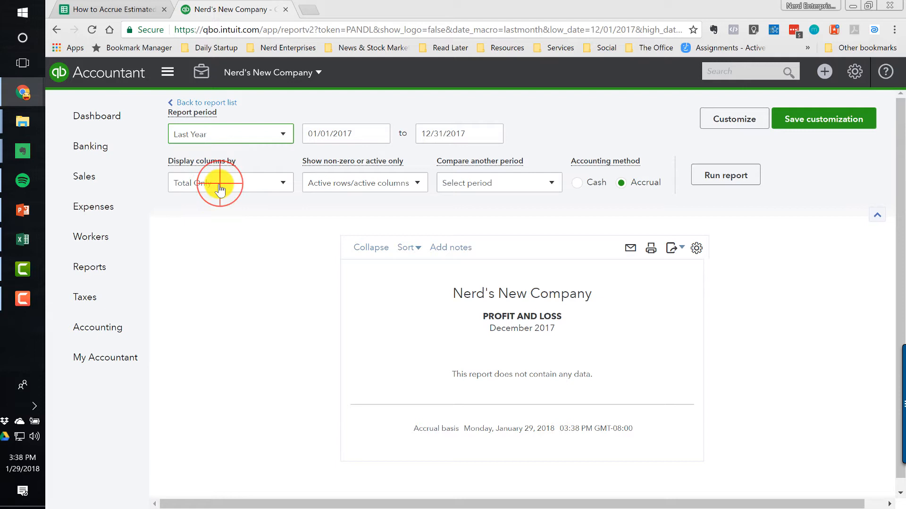
pyautogui.click(230, 182)
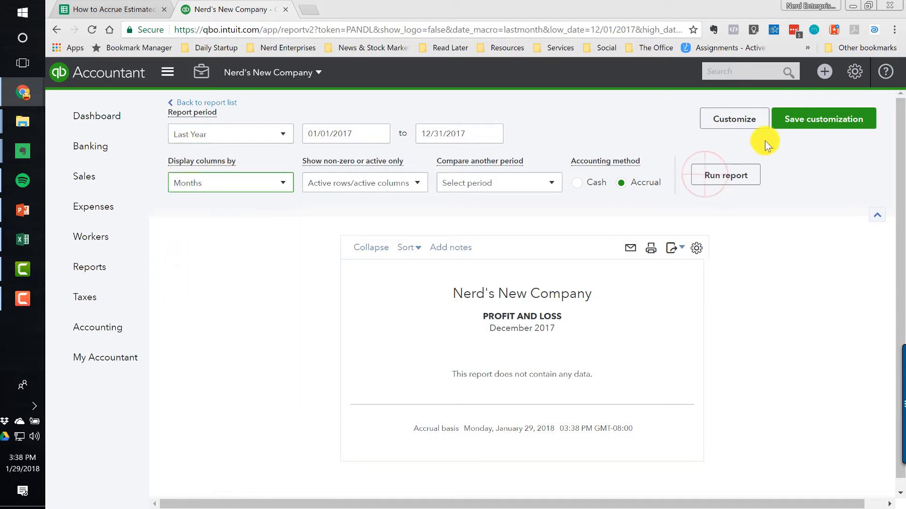
pyautogui.click(725, 175)
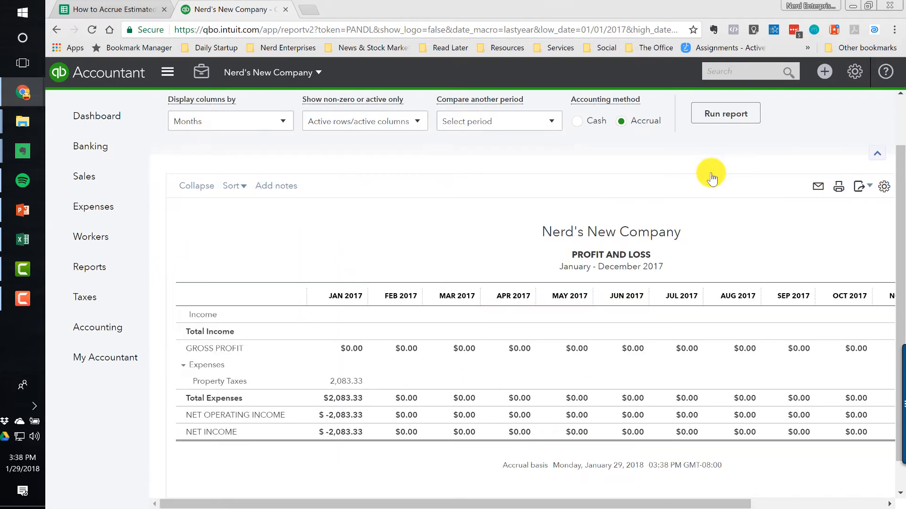
pyautogui.moveTo(345, 381)
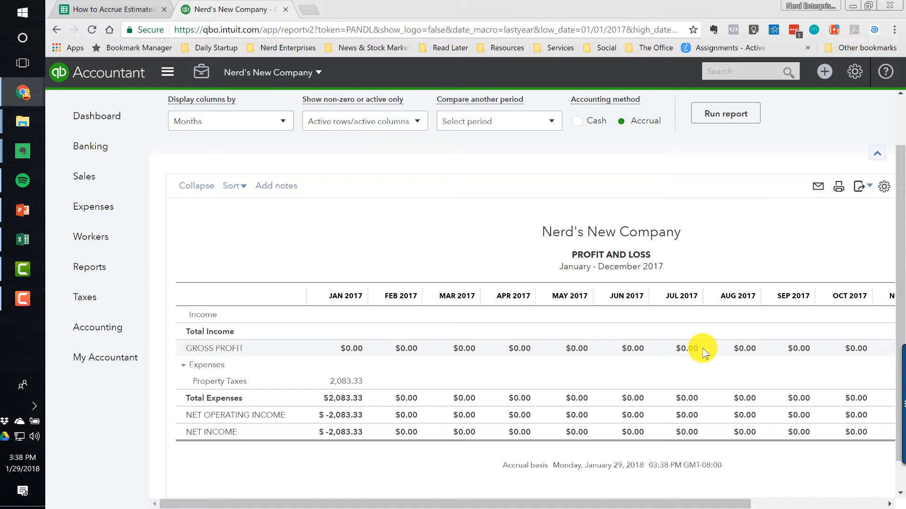
pyautogui.moveTo(459, 194)
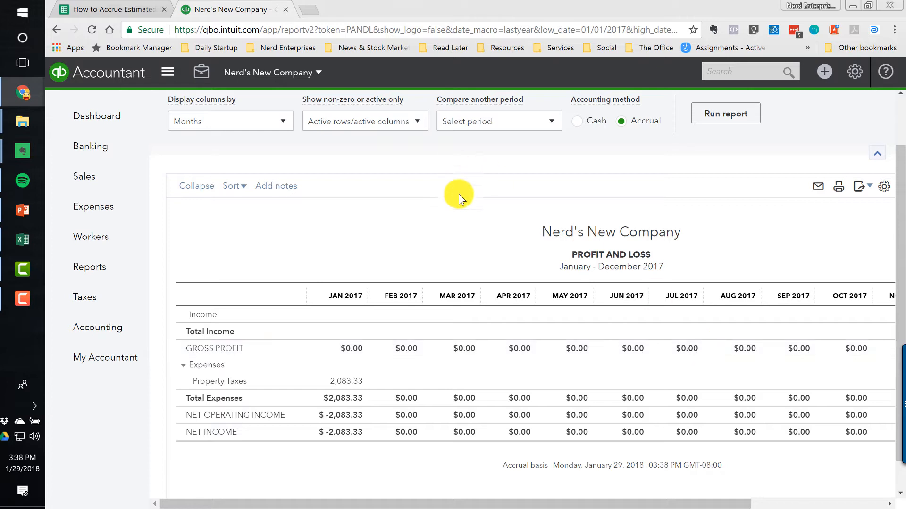
# Reopen Journal Entry No. 7 from the search box's recent transactions list
pyautogui.click(745, 72)
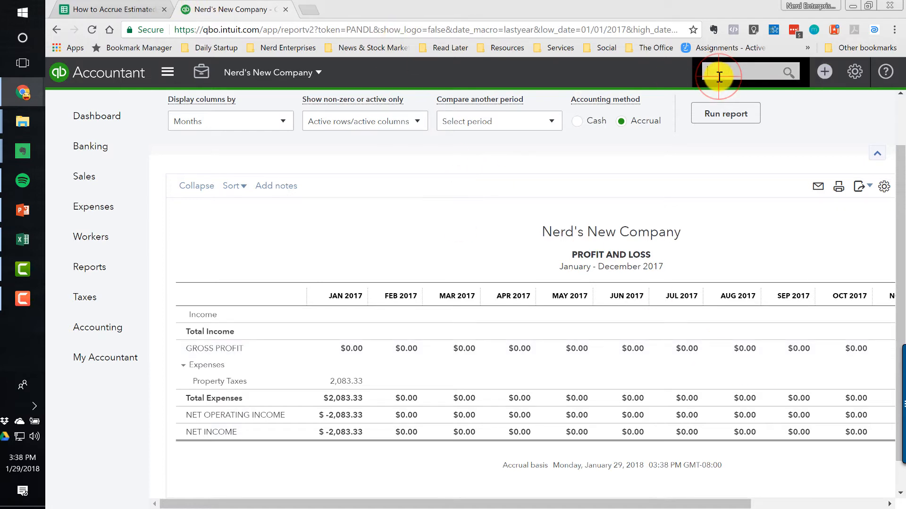
pyautogui.click(745, 71)
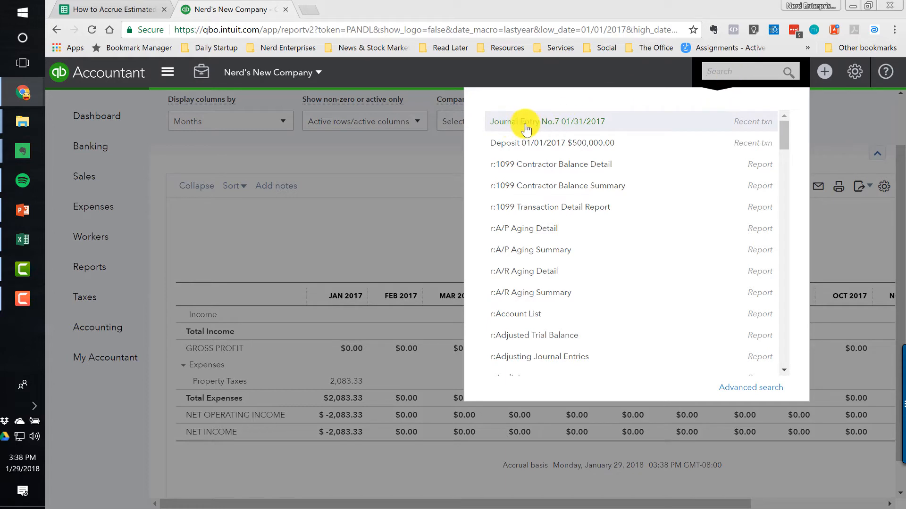
pyautogui.click(525, 121)
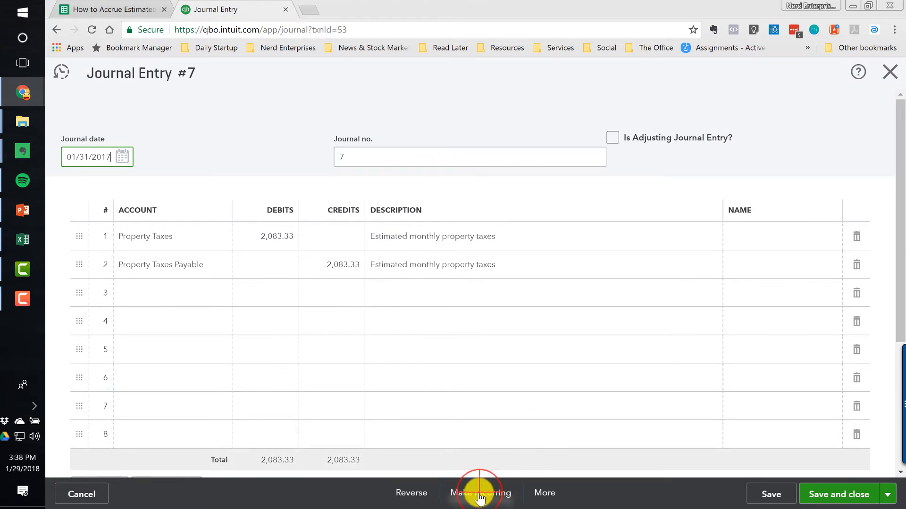
# Save Journal Entry #7 as the unscheduled recurring template 'Property Tax Accruals'
pyautogui.click(480, 493)
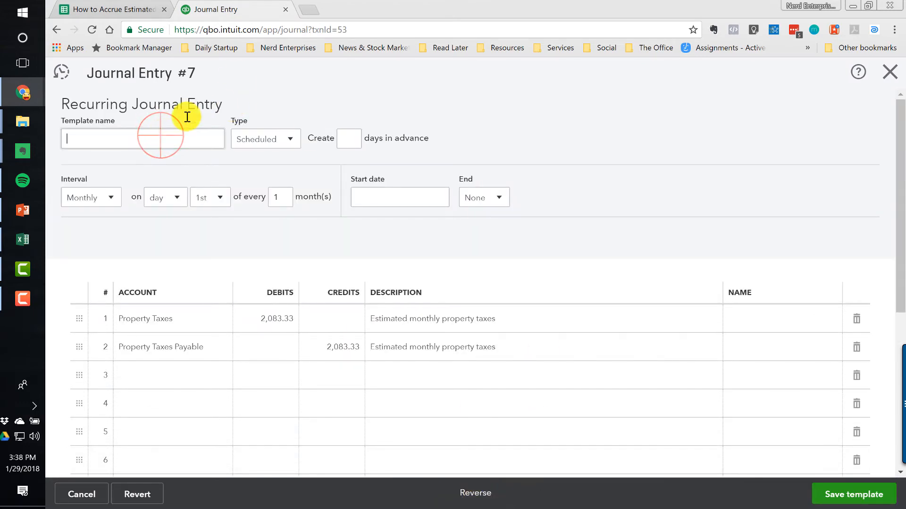
pyautogui.write('Accru')
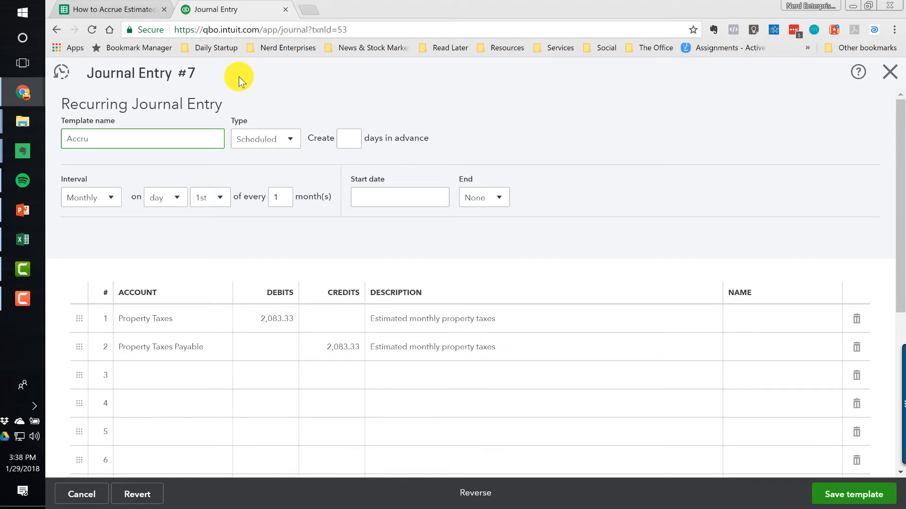
pyautogui.write('Proper')
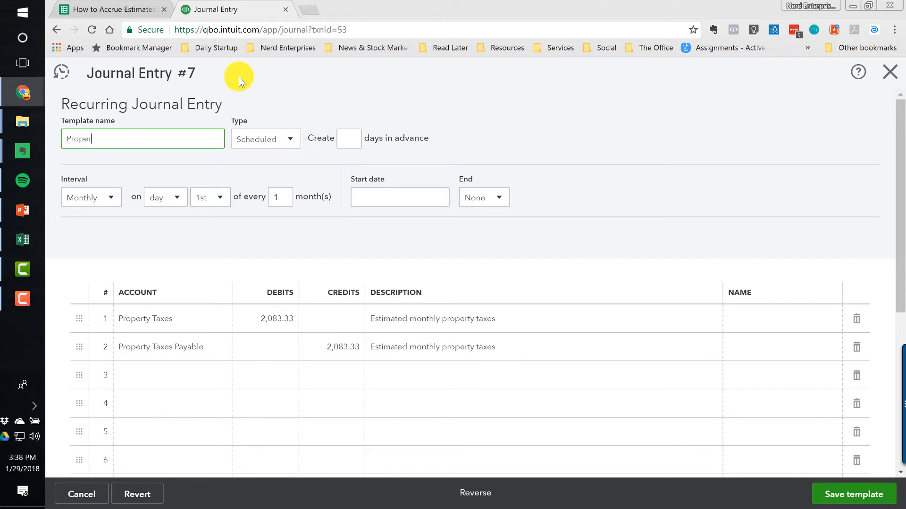
pyautogui.write('Property Tax Acc')
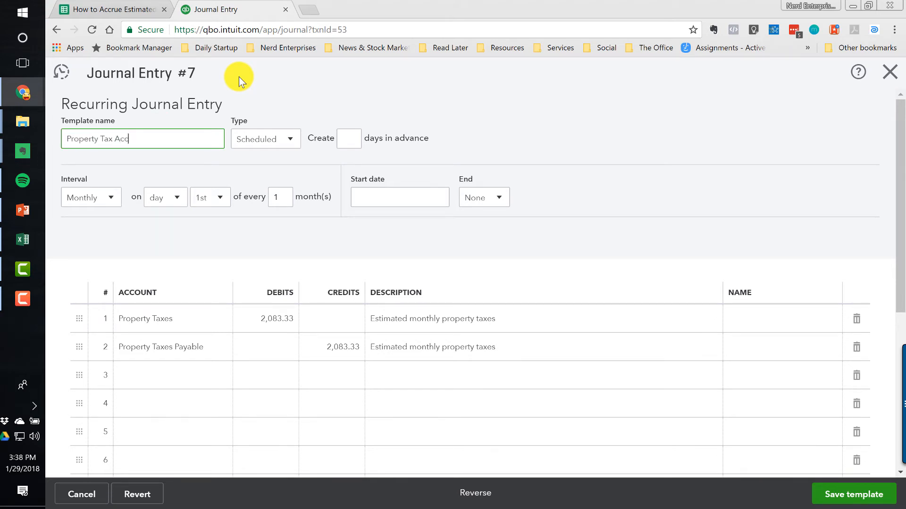
pyautogui.write('ruals')
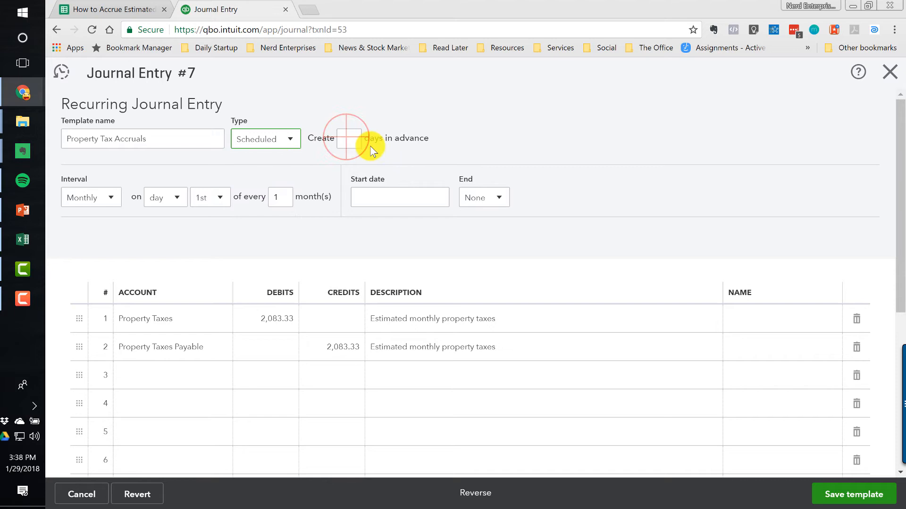
pyautogui.click(349, 138)
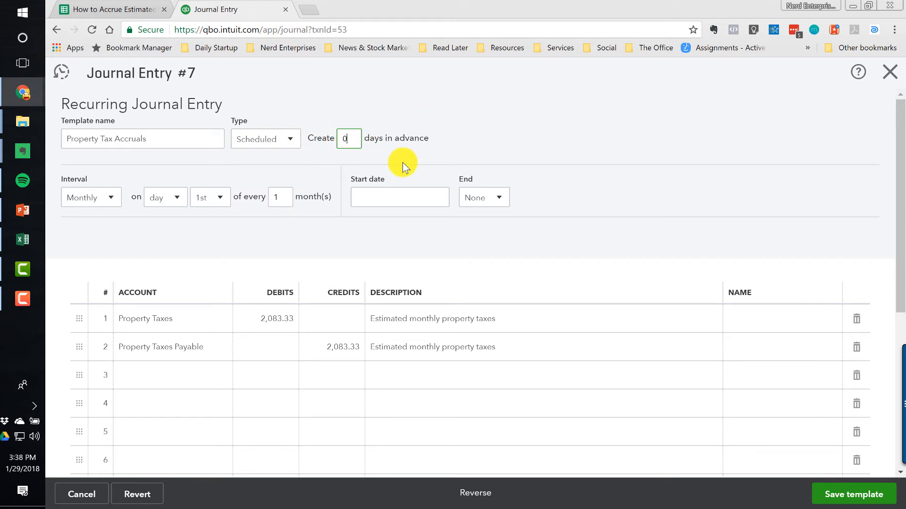
pyautogui.click(399, 197)
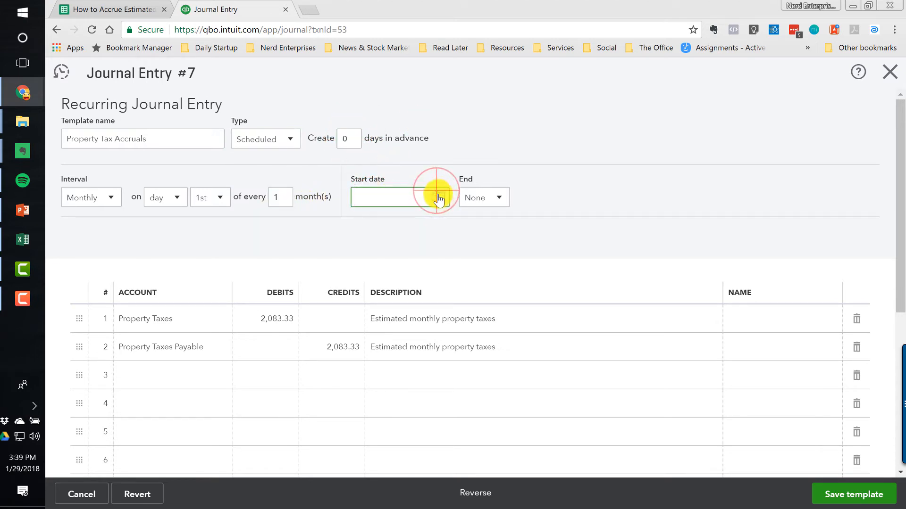
pyautogui.click(396, 197)
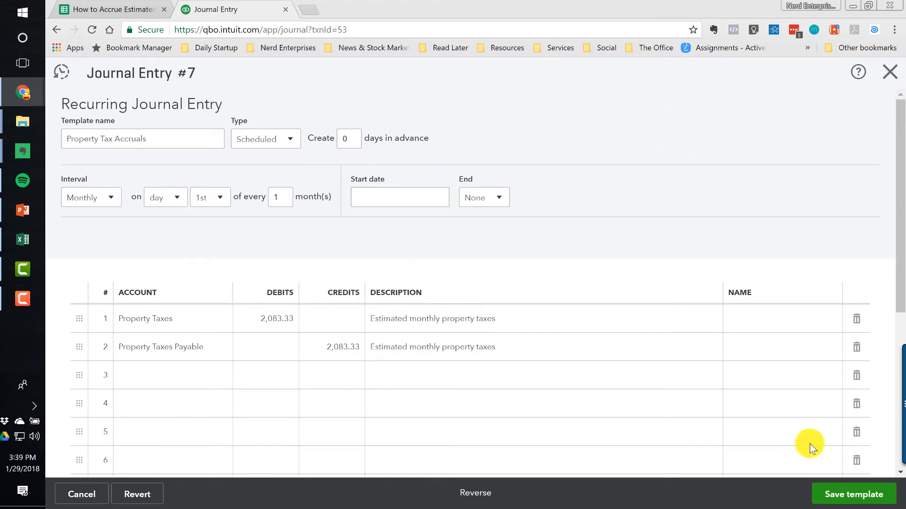
pyautogui.moveTo(839, 469)
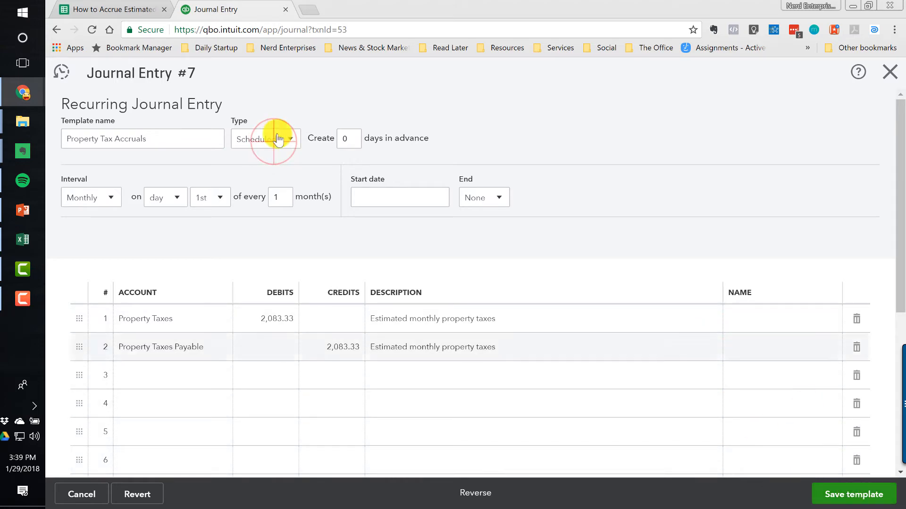
pyautogui.click(265, 138)
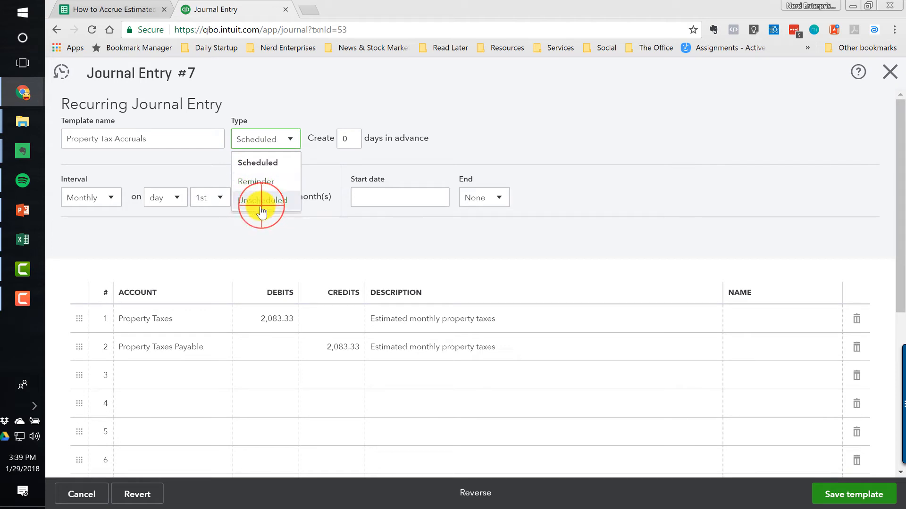
pyautogui.click(260, 200)
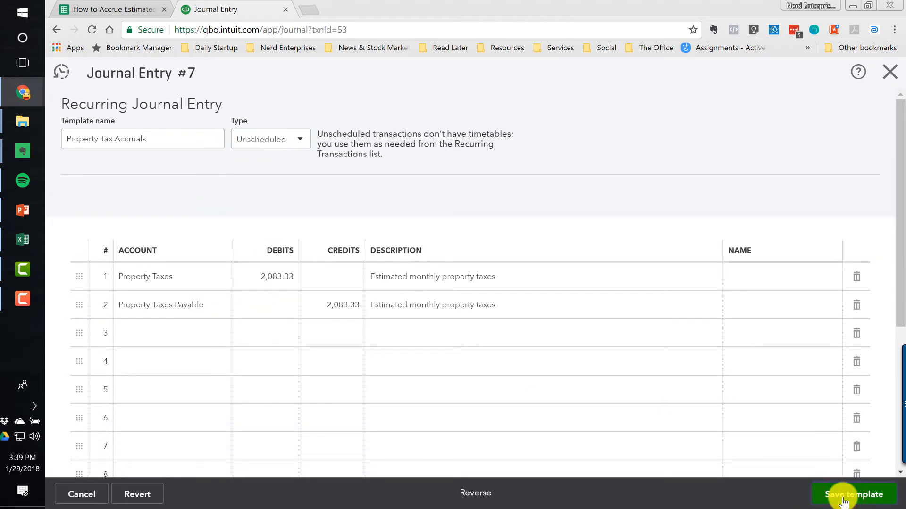
pyautogui.click(854, 494)
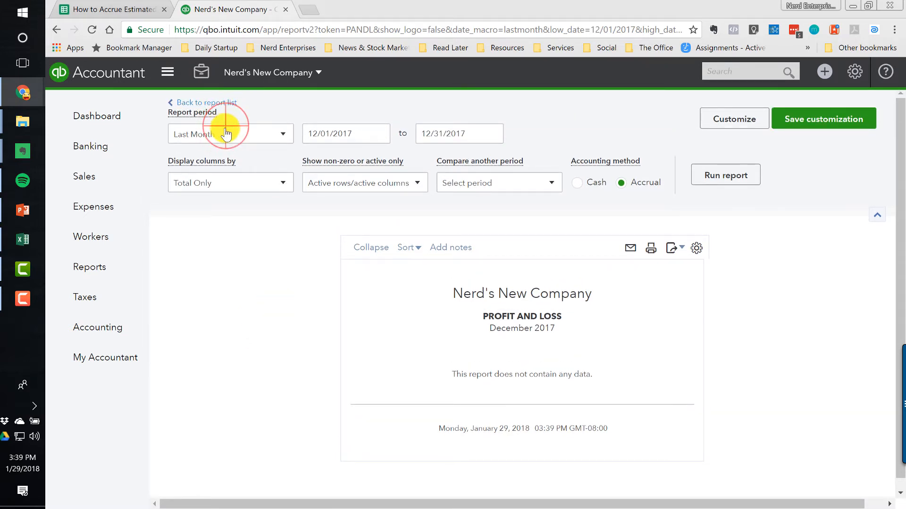
# Rerun the 2017 monthly Profit and Loss and drill into January's 2,083.33 Property Taxes
pyautogui.click(230, 134)
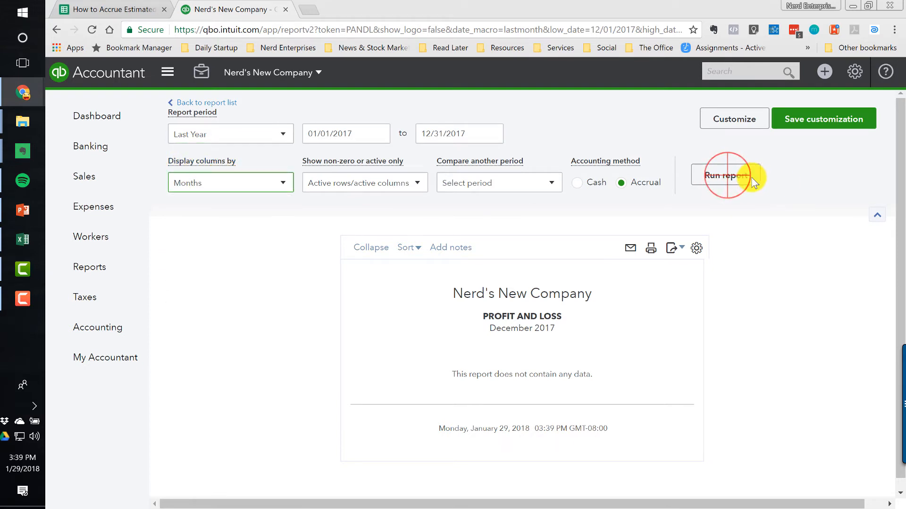
pyautogui.click(726, 175)
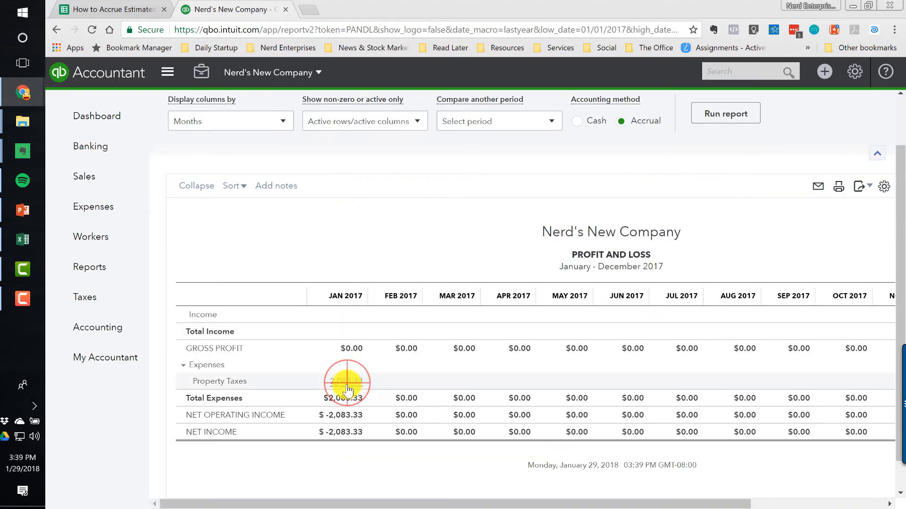
pyautogui.click(348, 384)
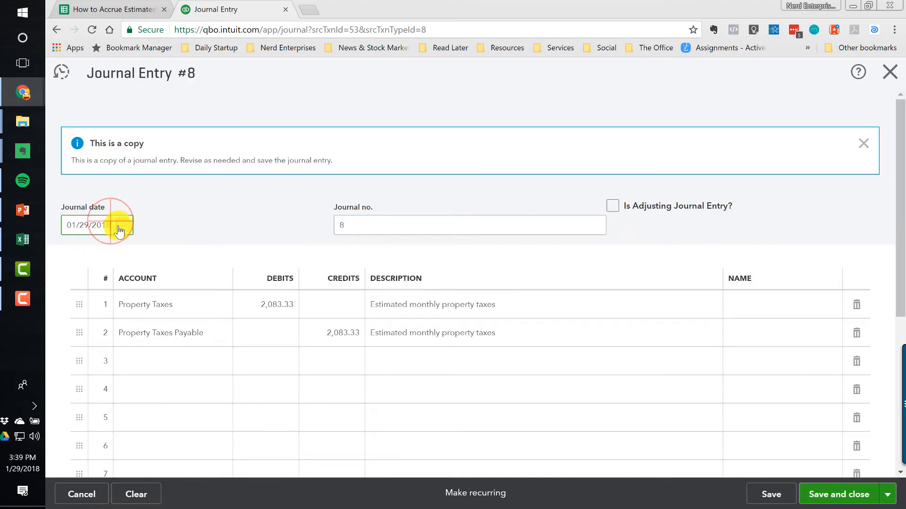
# Redate the copied accrual entry to 02/28/2017 and save it
pyautogui.write('2/2')
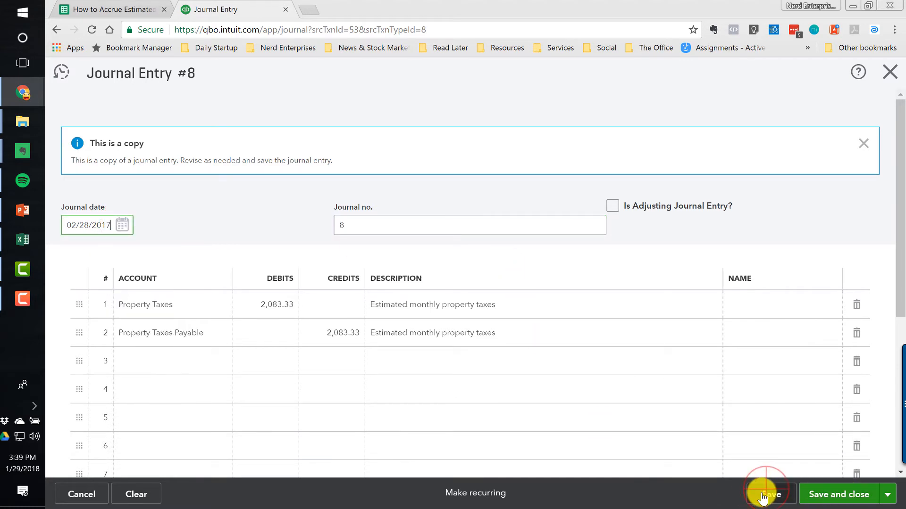
pyautogui.click(767, 494)
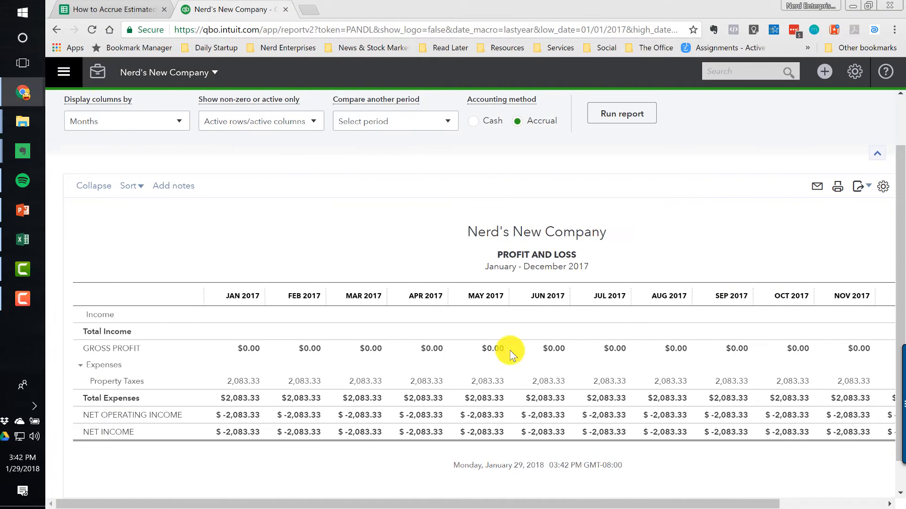
pyautogui.moveTo(370, 378)
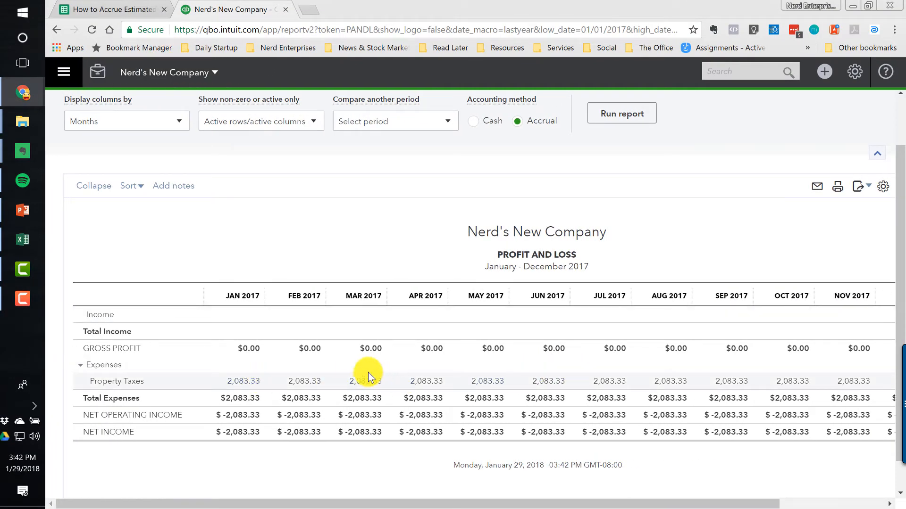
# Scroll the monthly Profit and Loss right to show December and the 24,999.96 total
pyautogui.hscroll(3)
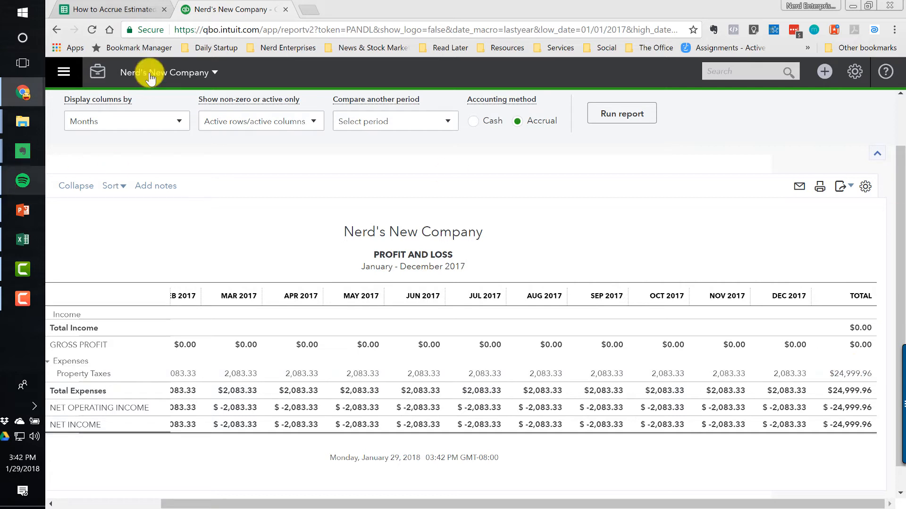
pyautogui.click(110, 9)
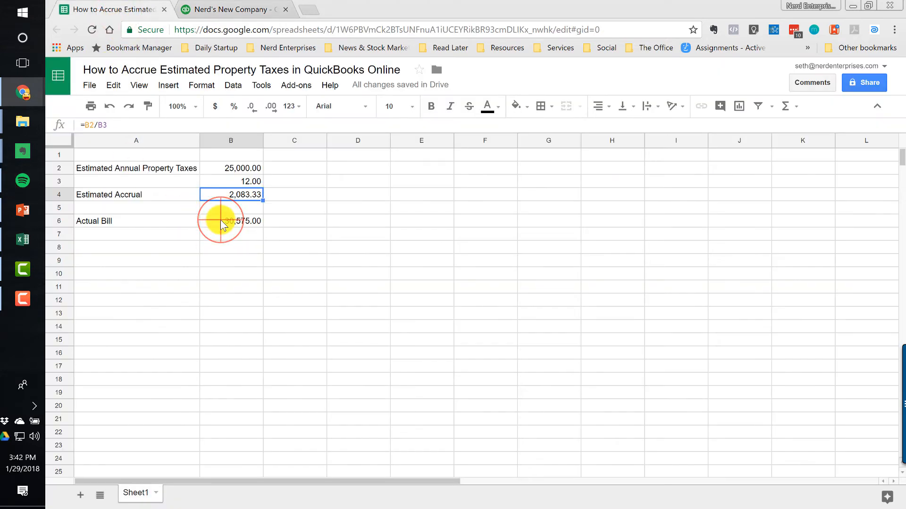
pyautogui.click(231, 221)
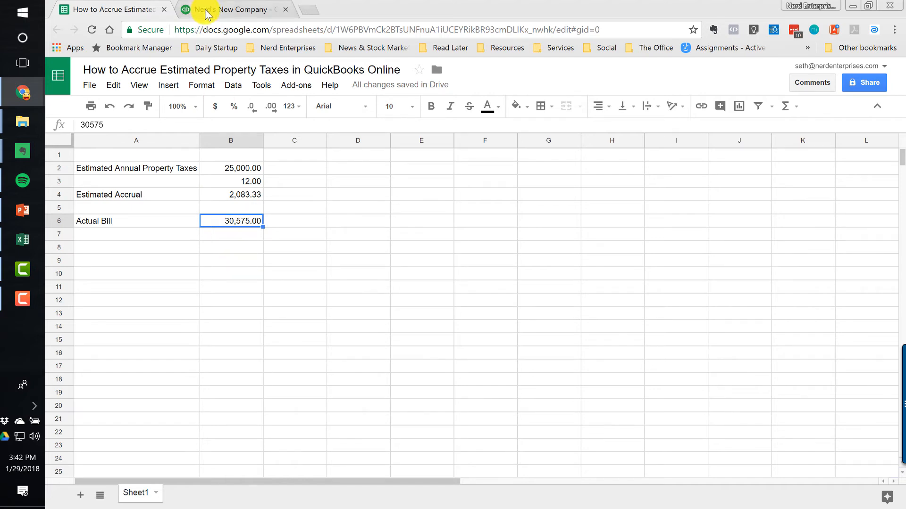
pyautogui.click(237, 9)
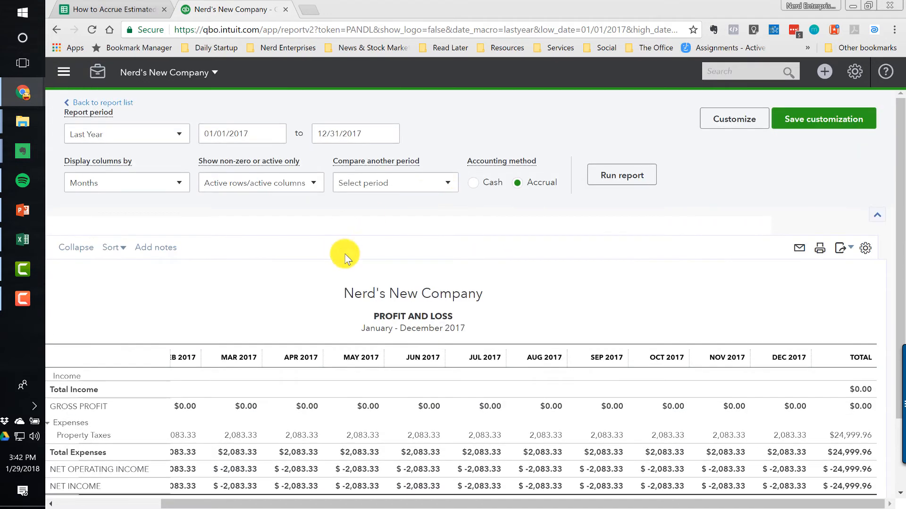
# Open the Profit and Loss report with the period set to Last Year
pyautogui.click(64, 71)
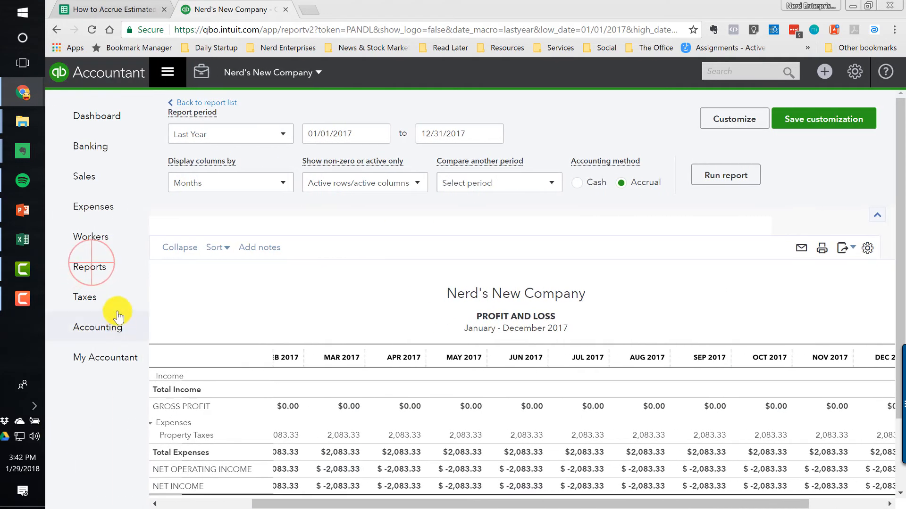
pyautogui.click(90, 267)
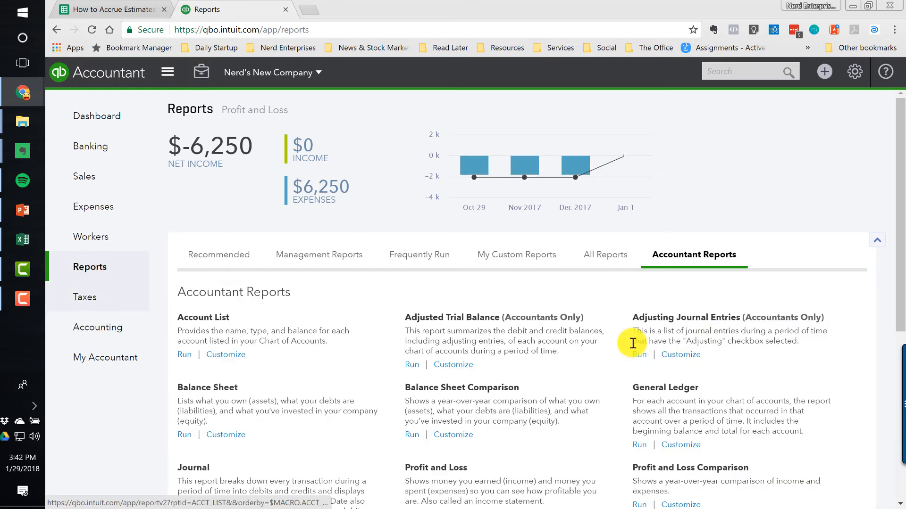
pyautogui.click(218, 254)
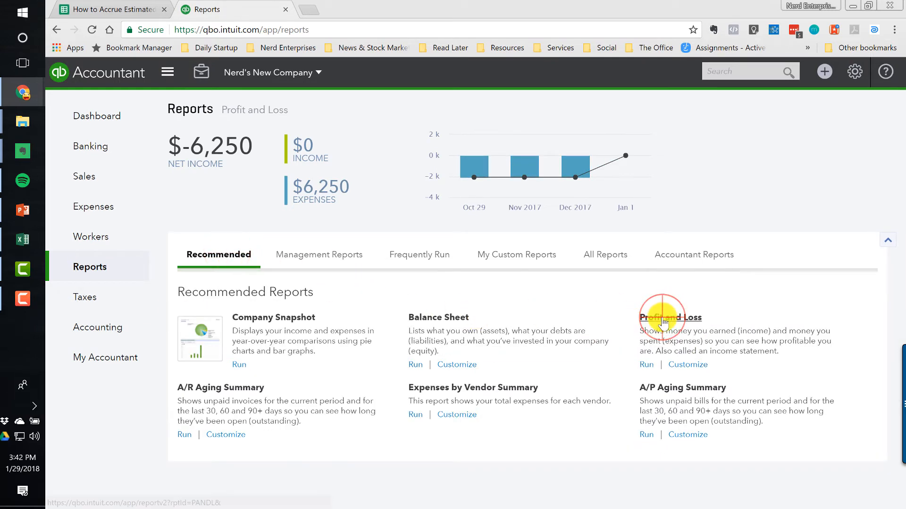
pyautogui.click(670, 317)
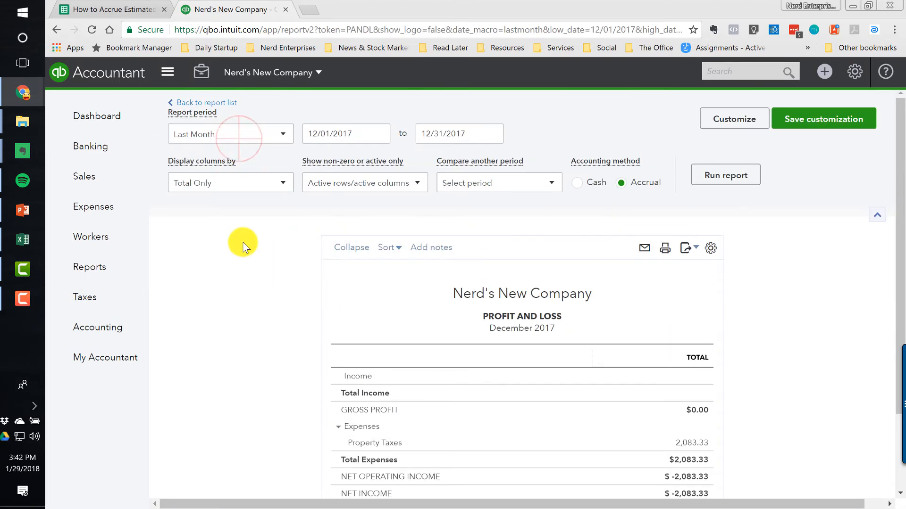
pyautogui.click(230, 134)
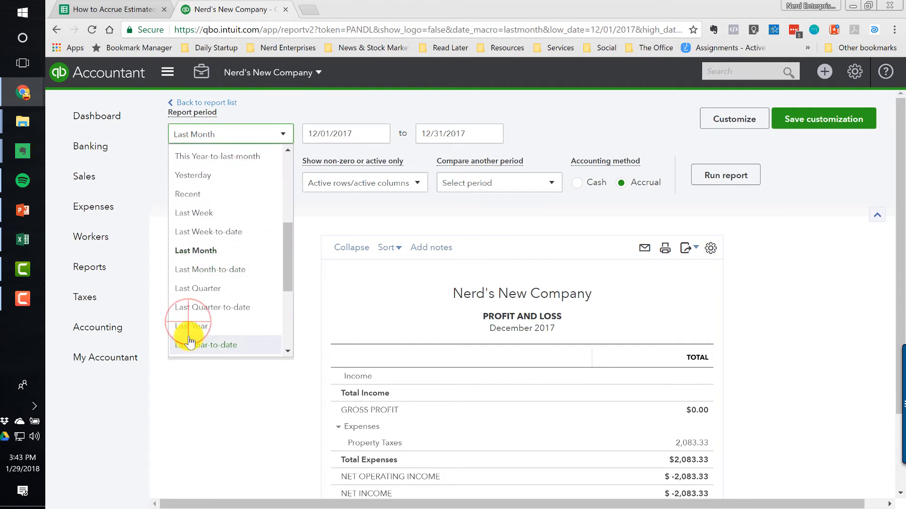
pyautogui.click(190, 326)
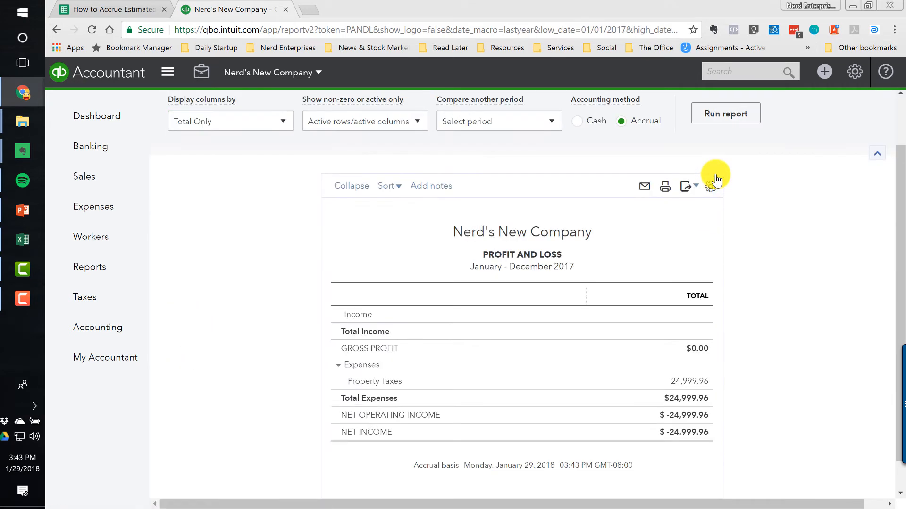
# Duplicate the browser tab and run the 2017 Balance Sheet in it
pyautogui.rightClick(229, 10)
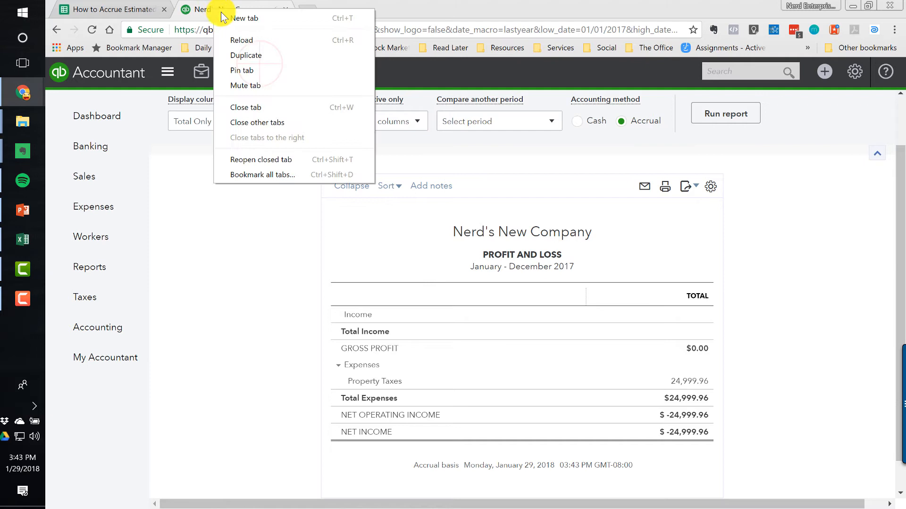
pyautogui.click(245, 18)
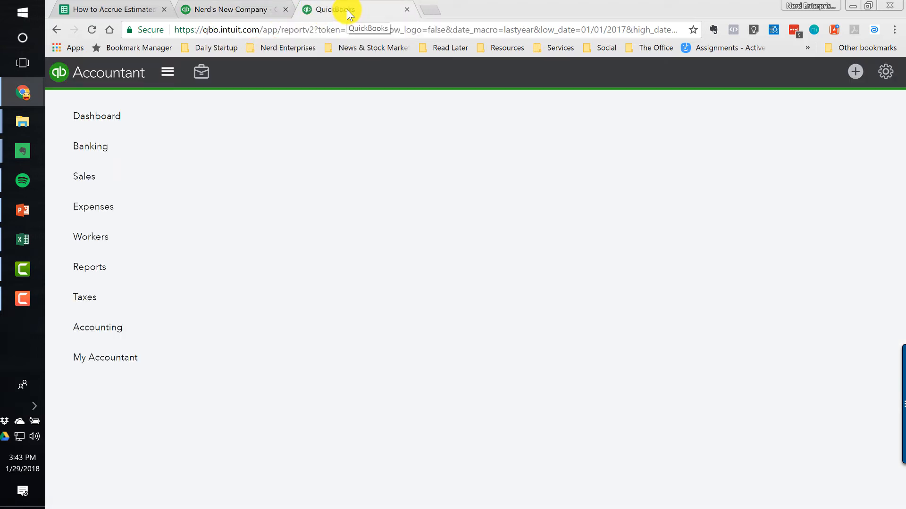
pyautogui.click(90, 267)
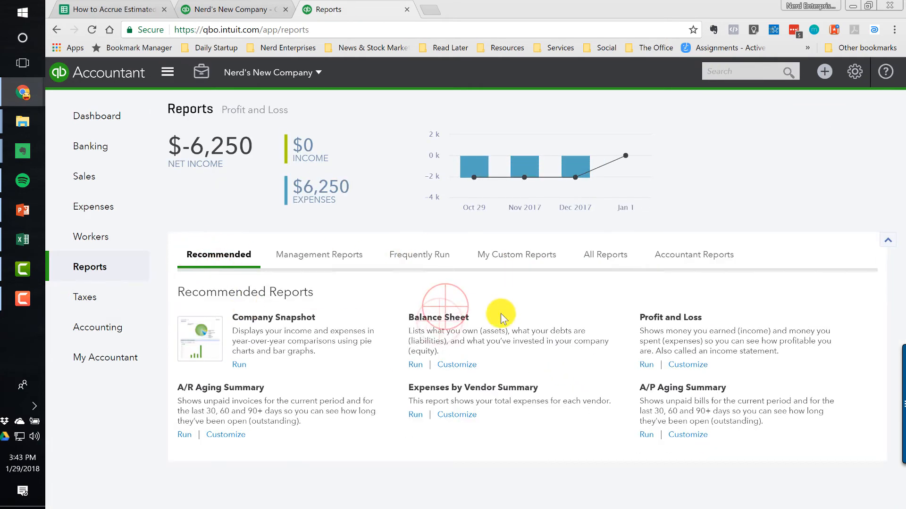
pyautogui.click(415, 364)
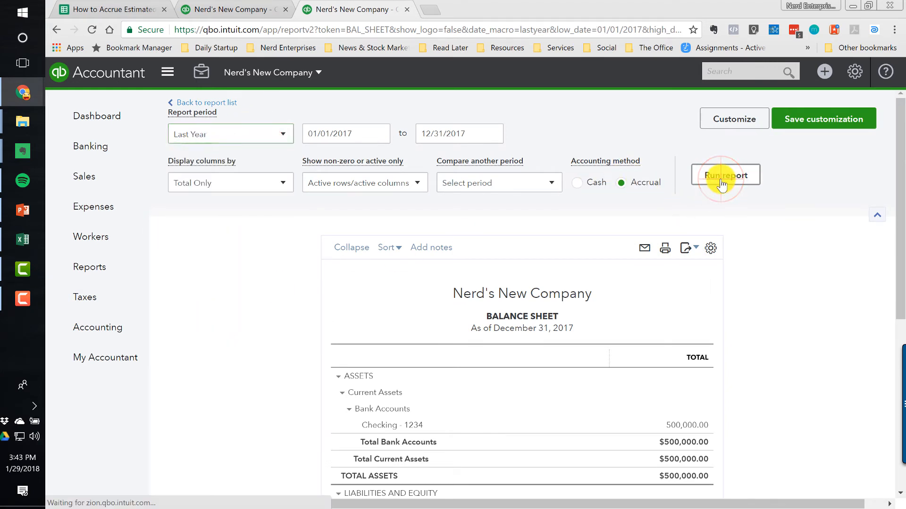
pyautogui.click(726, 175)
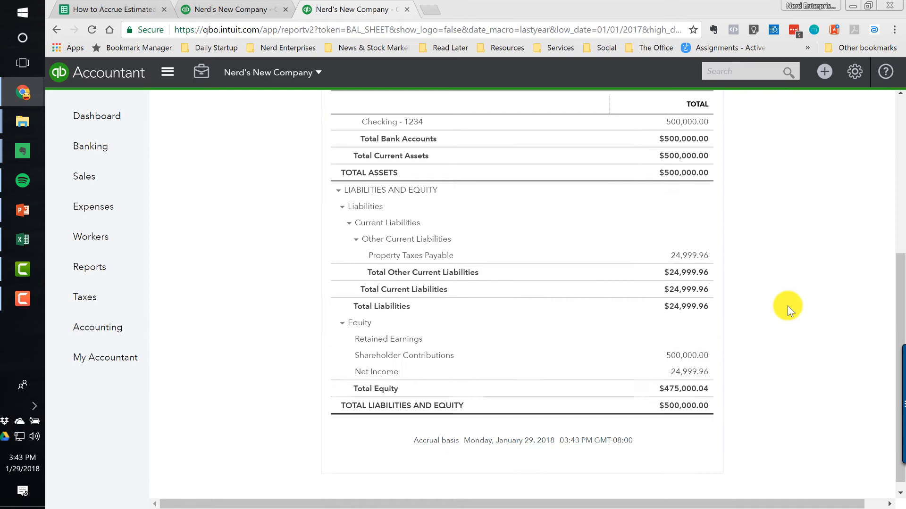
pyautogui.scroll(-3)
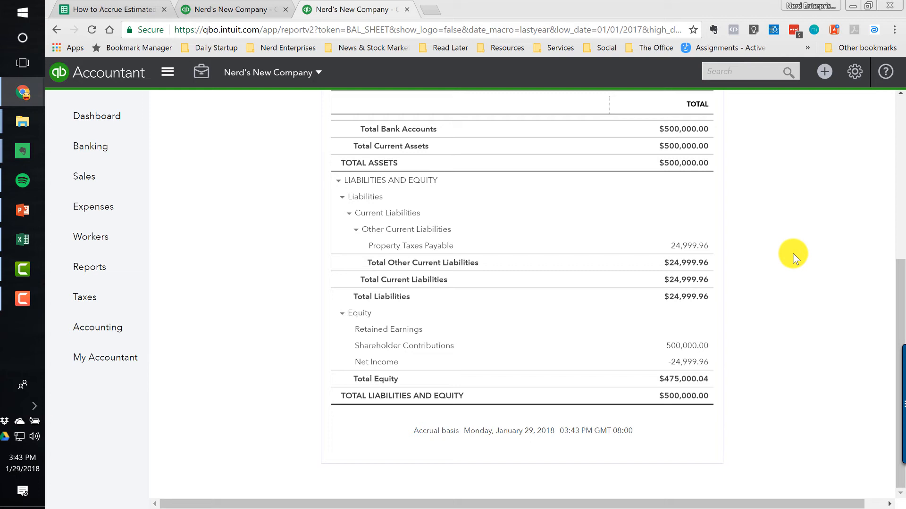
pyautogui.moveTo(23, 239)
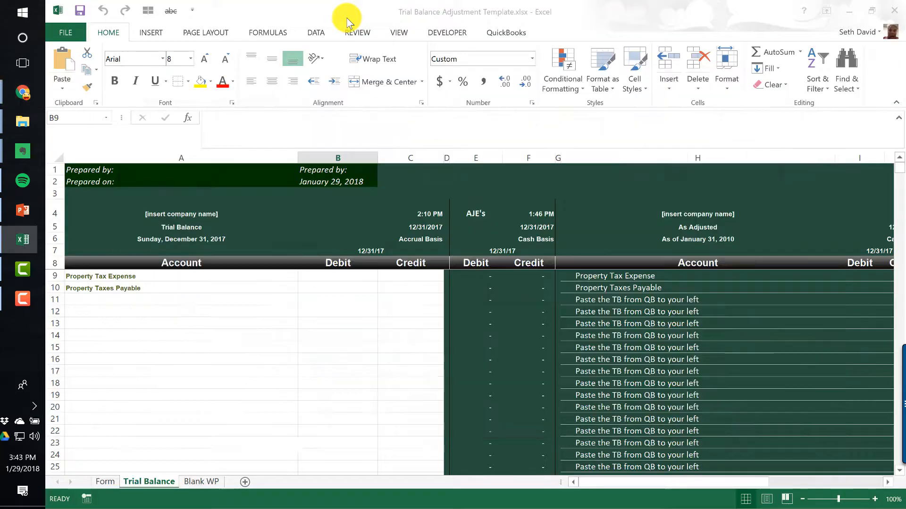
# Enter 24,999.96 as the Property Tax Expense debit, then revisit the balance sheet and estimate sheet
pyautogui.click(337, 275)
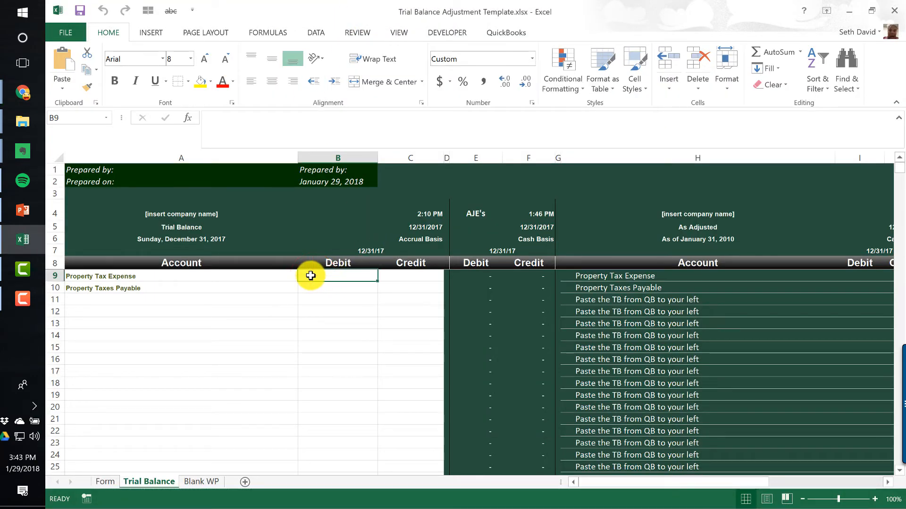
pyautogui.write('24999.96')
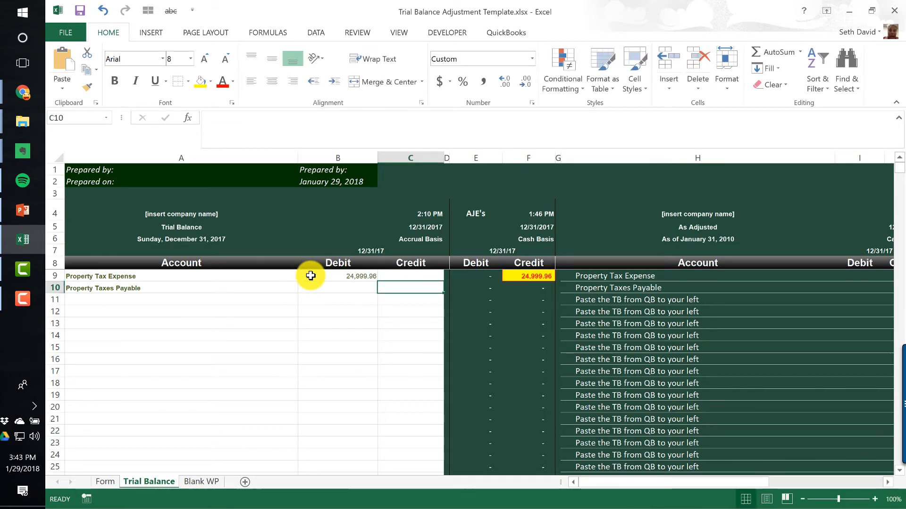
pyautogui.click(352, 10)
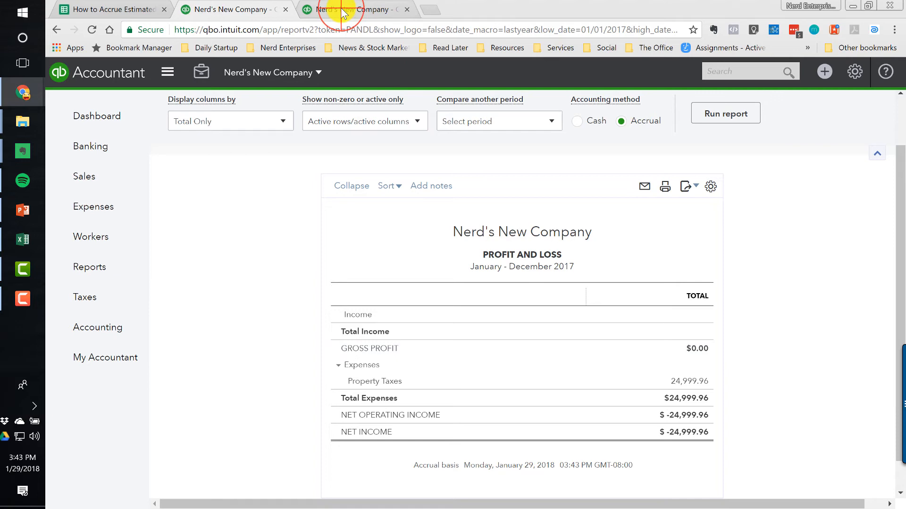
pyautogui.click(352, 9)
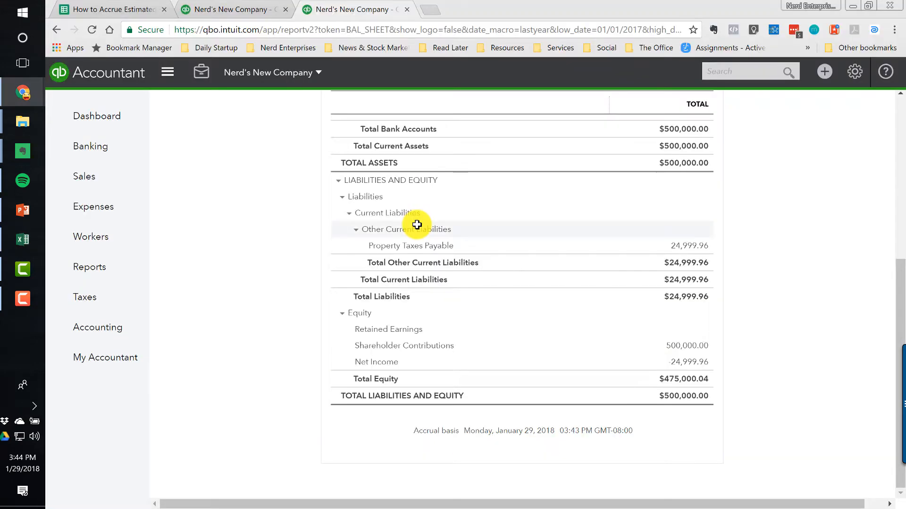
pyautogui.click(109, 9)
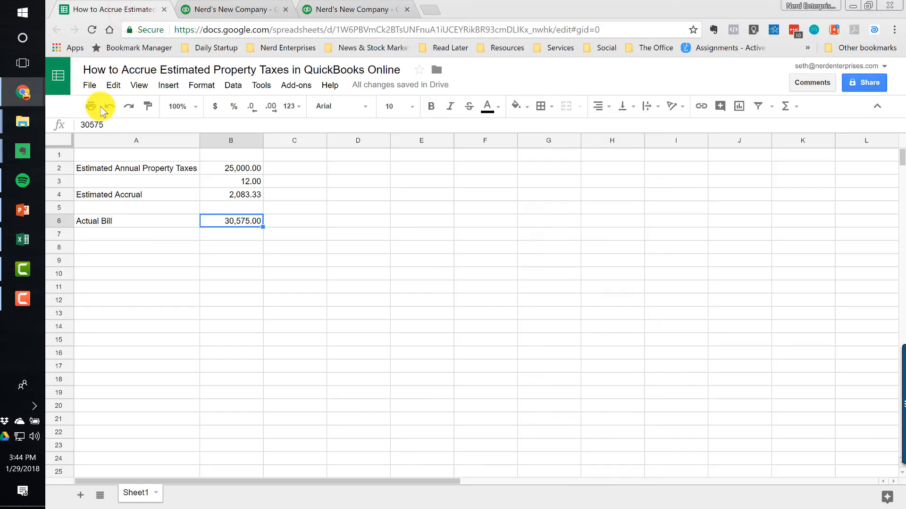
# Check the 24,999.96 Payable credit and the adjusted Property Tax Expense balance
pyautogui.click(22, 240)
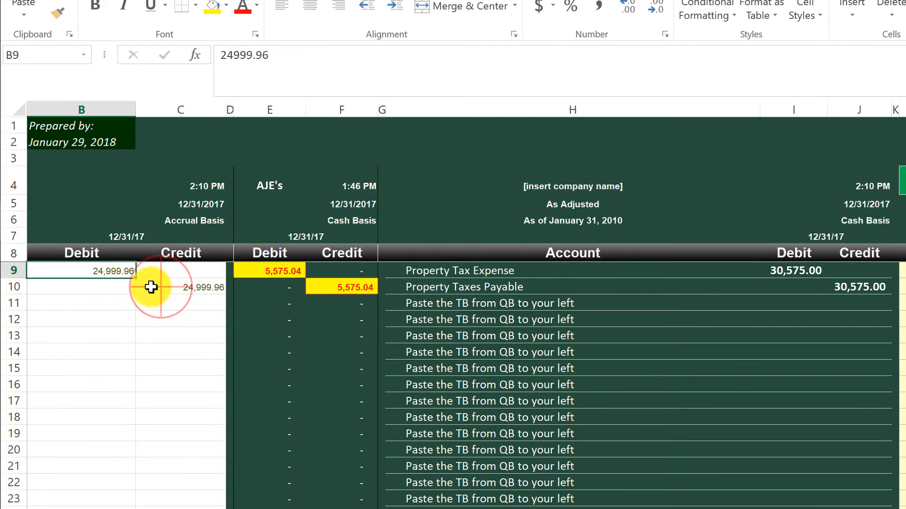
pyautogui.click(180, 287)
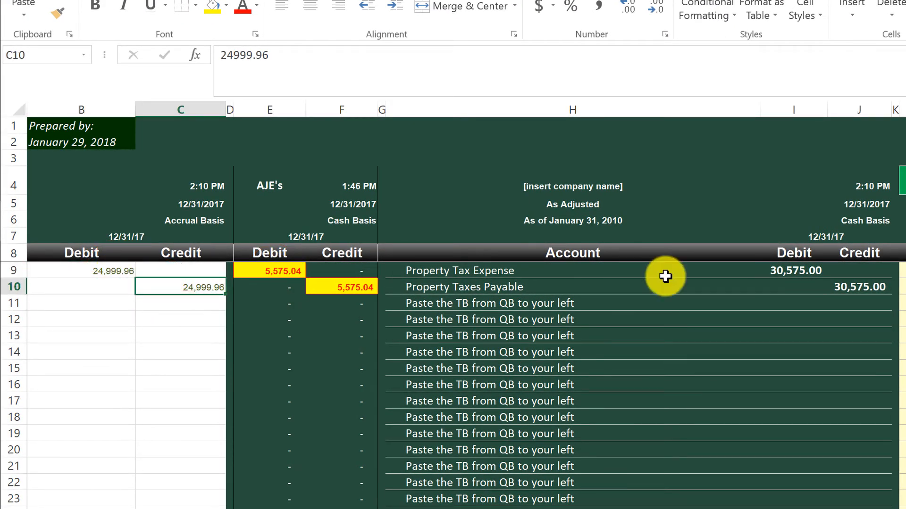
pyautogui.click(268, 270)
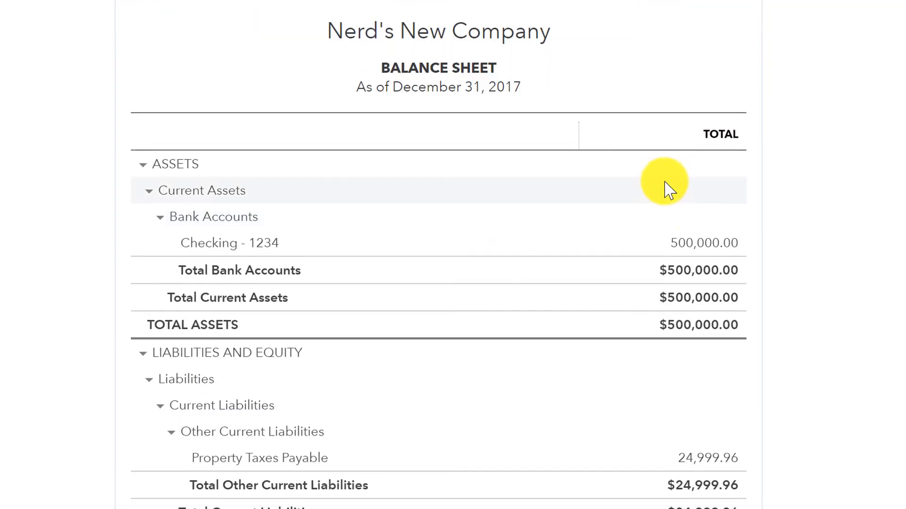
# Scroll down the 2017 Balance Sheet to Property Taxes Payable of 24,999.96
pyautogui.scroll(-3)
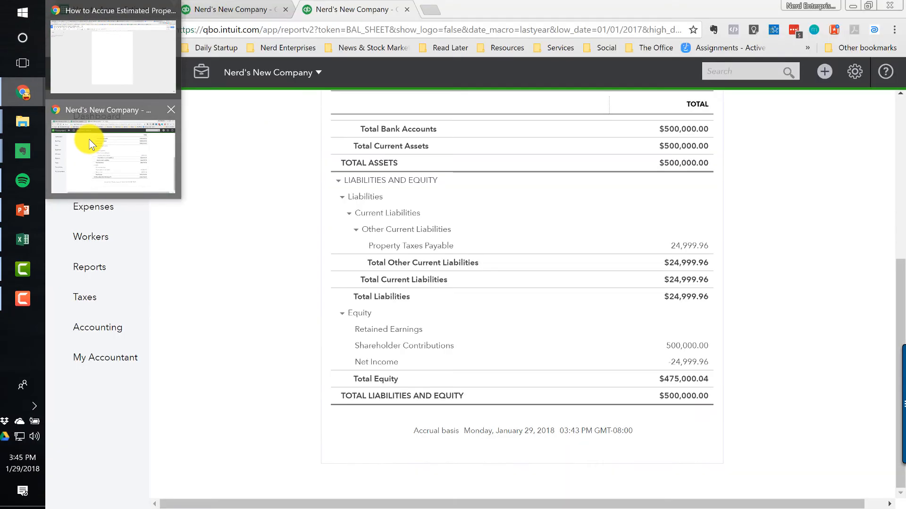
# Start a journal entry dated 12/31/2017 with 5,575.04 debit and credit amounts
pyautogui.click(824, 72)
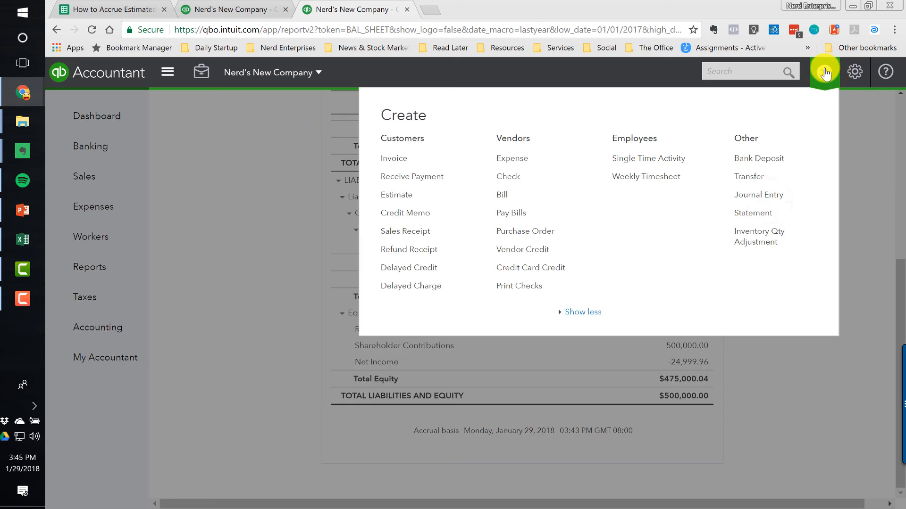
pyautogui.click(759, 195)
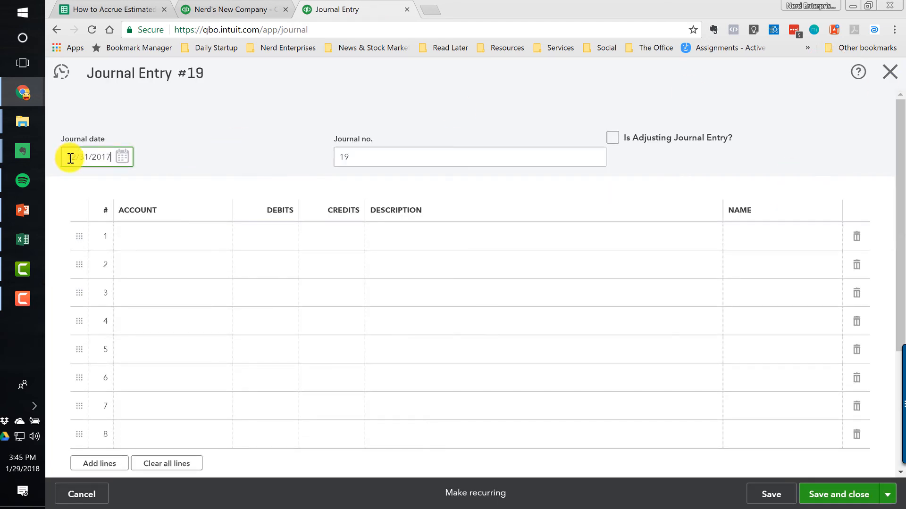
pyautogui.click(268, 236)
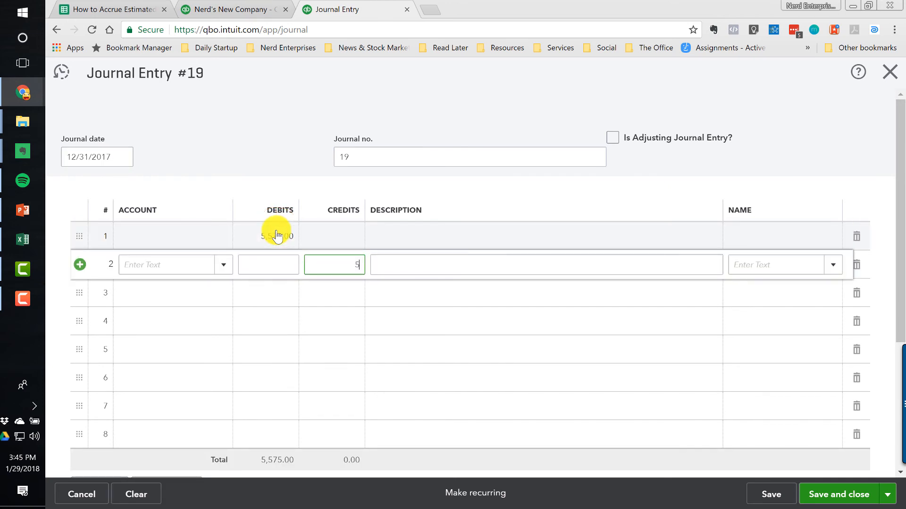
pyautogui.click(22, 239)
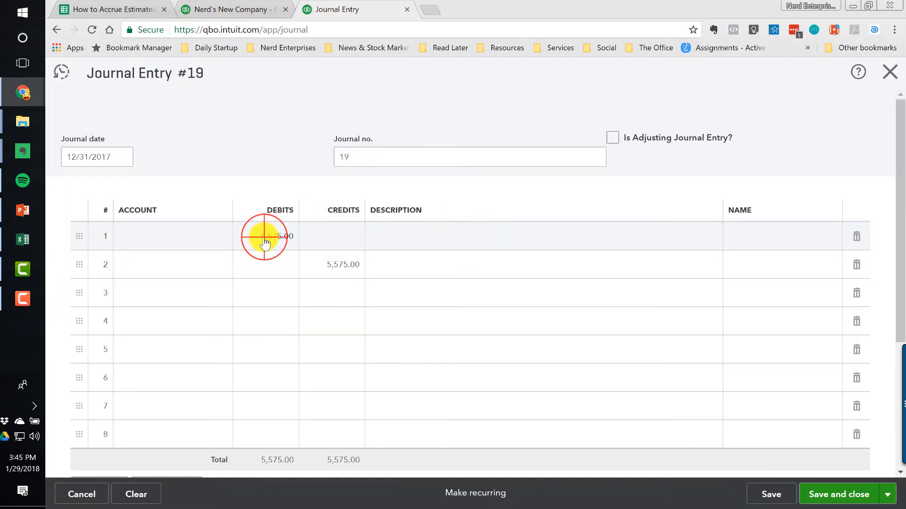
pyautogui.click(267, 237)
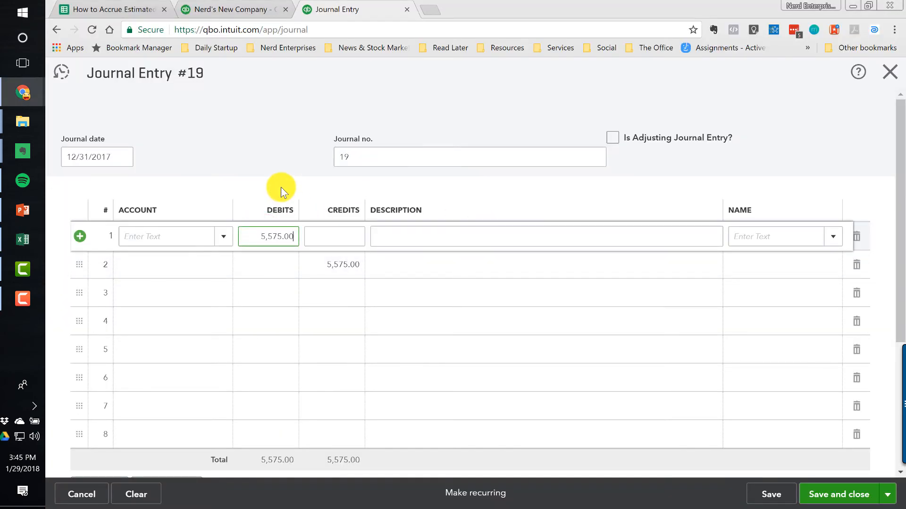
pyautogui.click(22, 239)
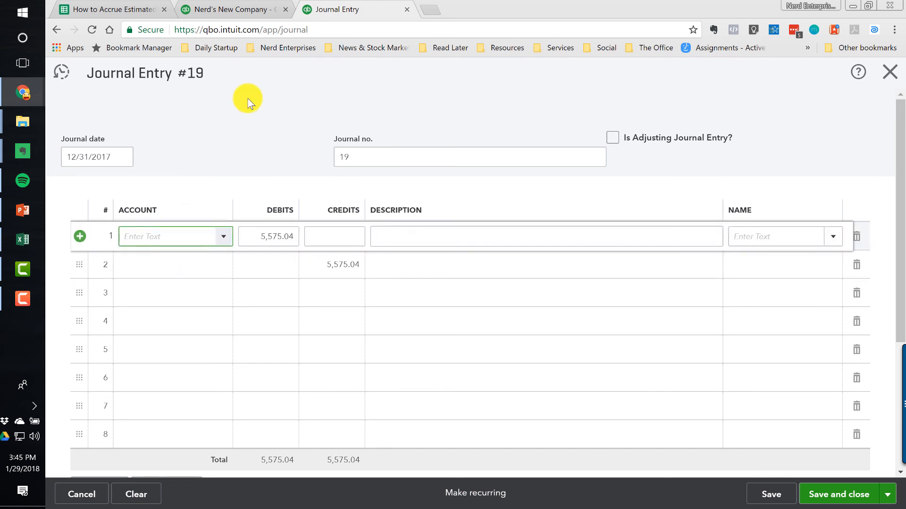
# Assign Property Taxes and Property Taxes Payable to the lines and save the entry
pyautogui.write('Property Taxes Payable')
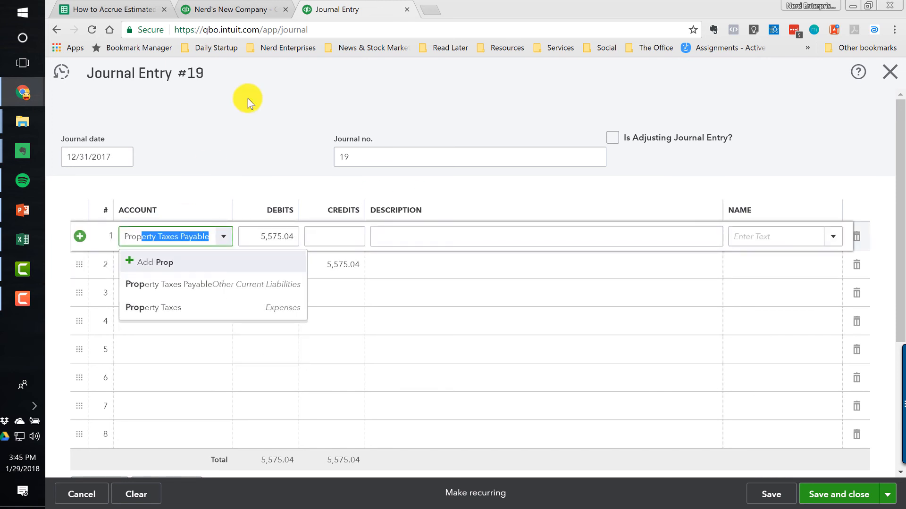
pyautogui.click(153, 307)
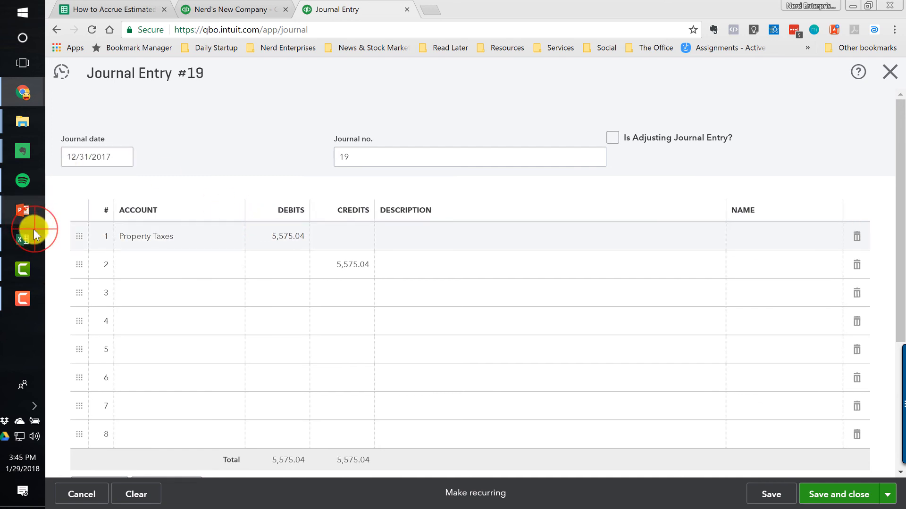
pyautogui.click(23, 239)
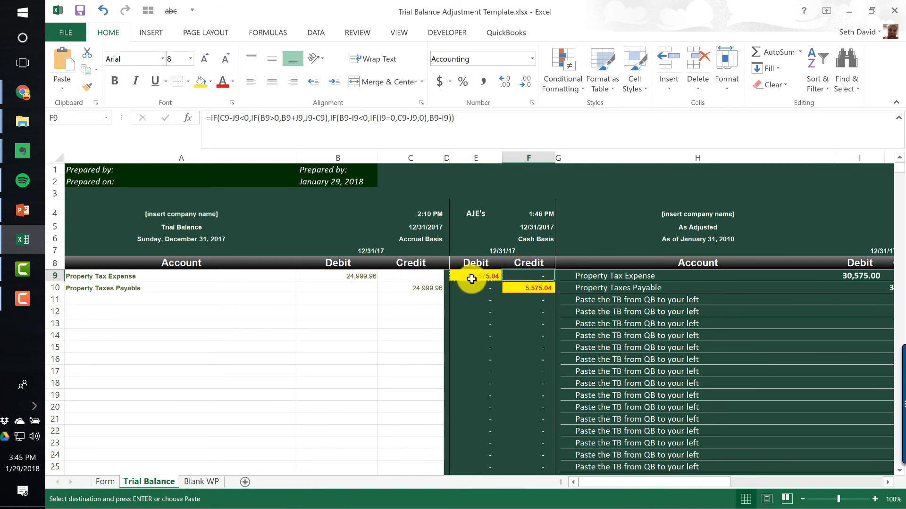
pyautogui.click(337, 276)
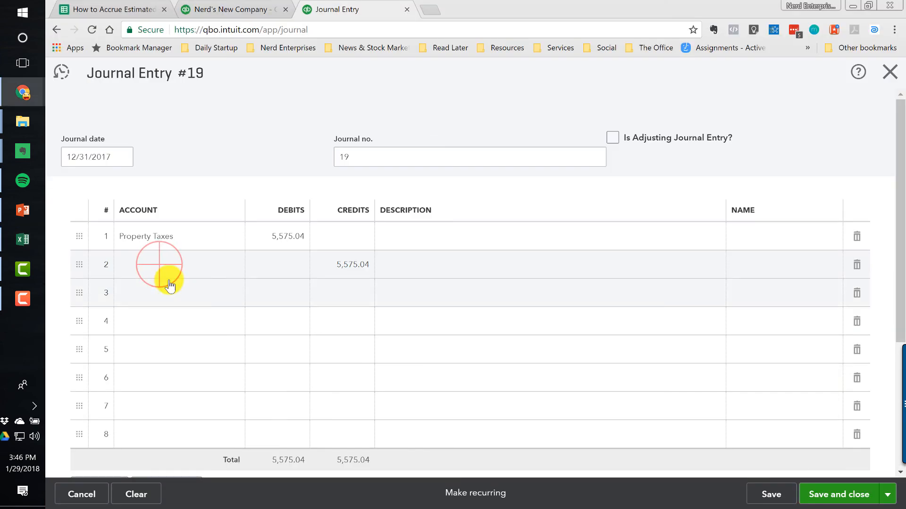
pyautogui.click(167, 264)
pyautogui.write('Property Taxes Payable')
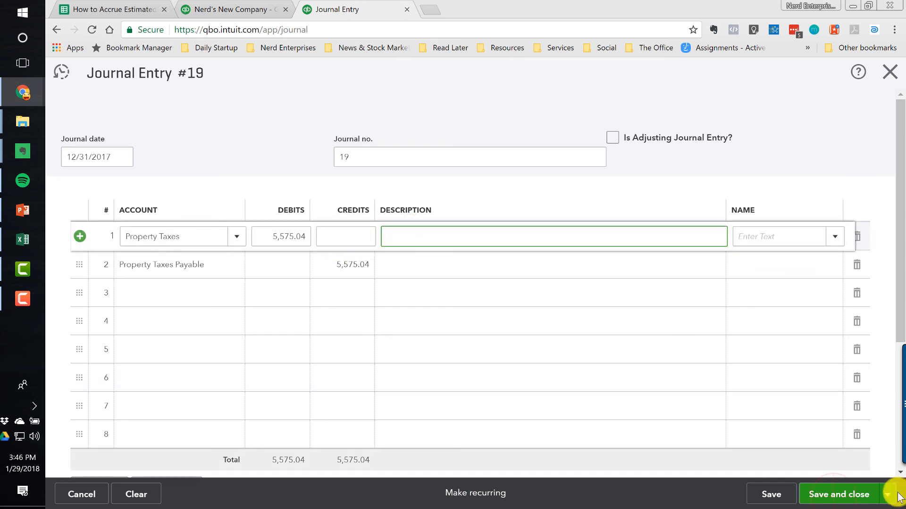
pyautogui.click(838, 493)
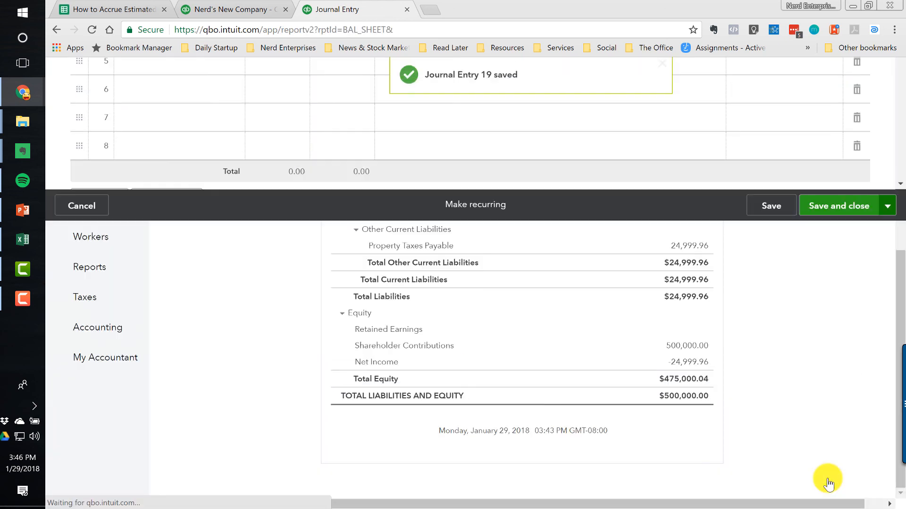
# Rerun the 2017 Profit and Loss with columns displayed by Months
pyautogui.click(838, 206)
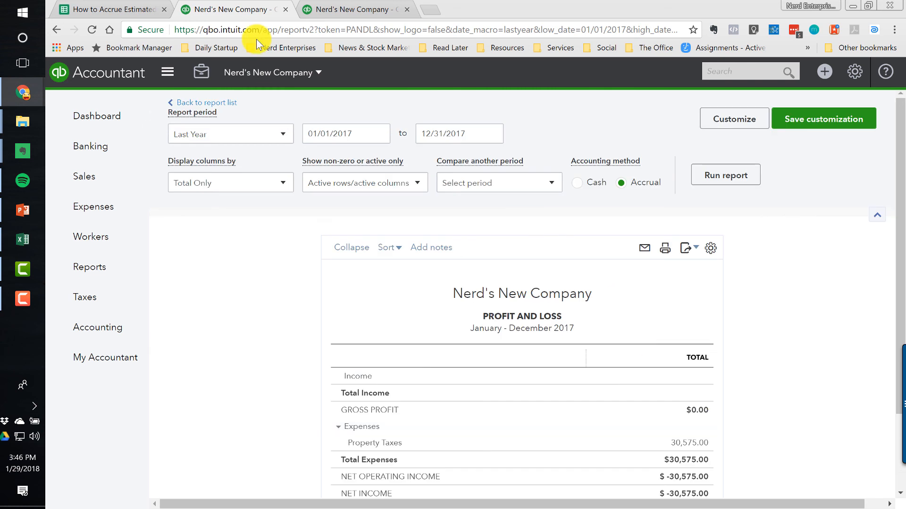
pyautogui.click(230, 182)
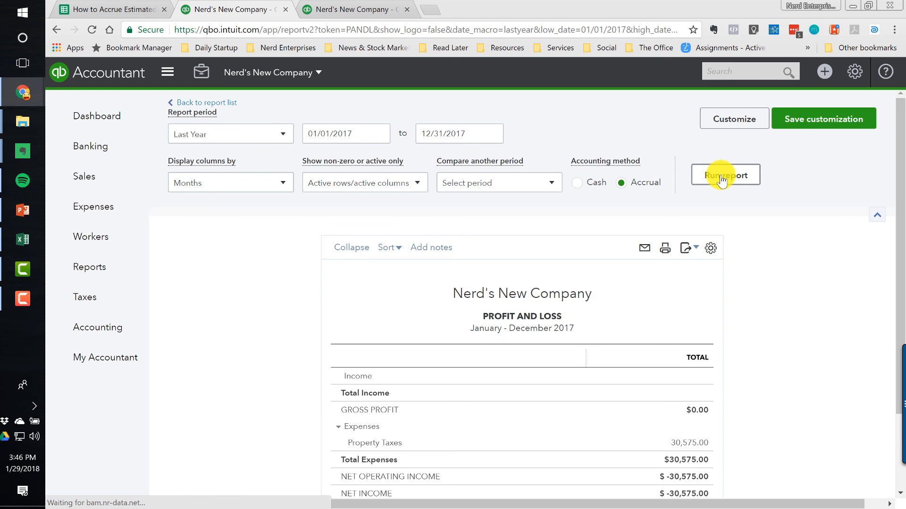
pyautogui.click(725, 175)
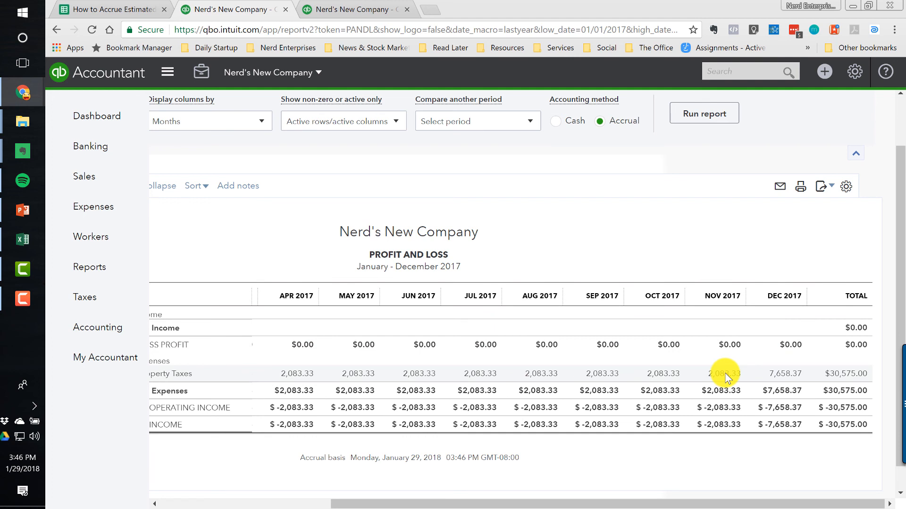
pyautogui.moveTo(842, 374)
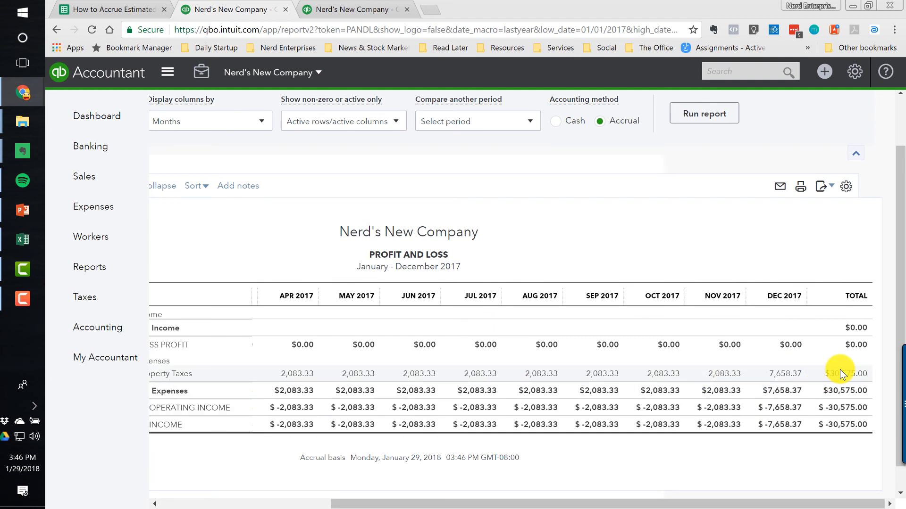